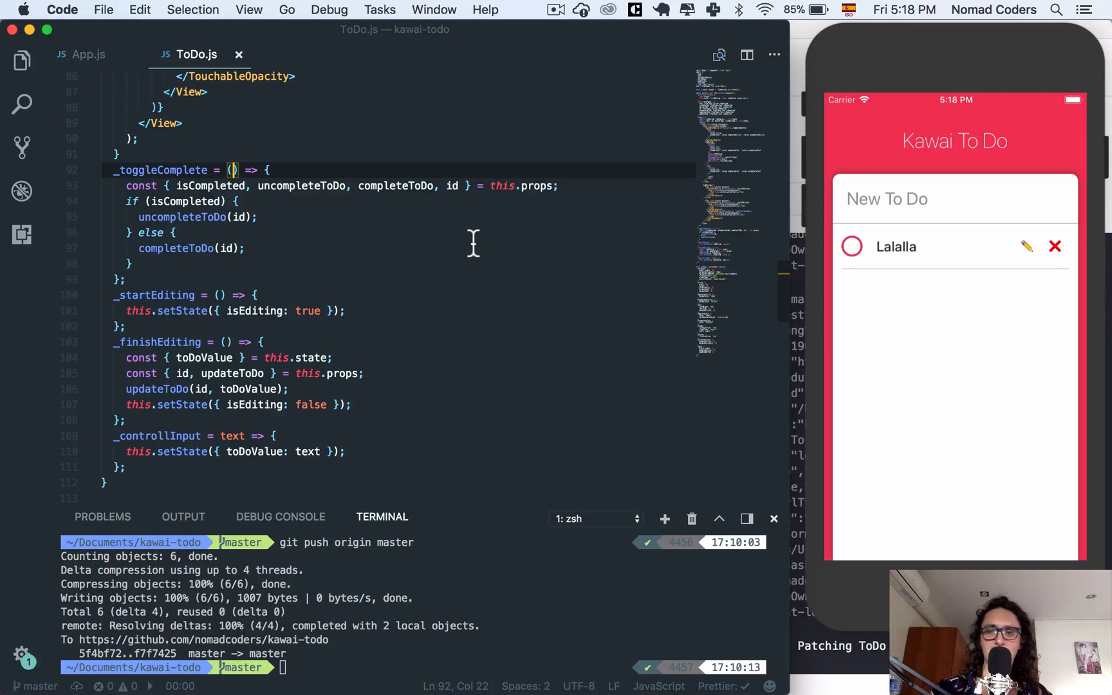
{"action": "mouse_move", "coordinate": [778, 361]}
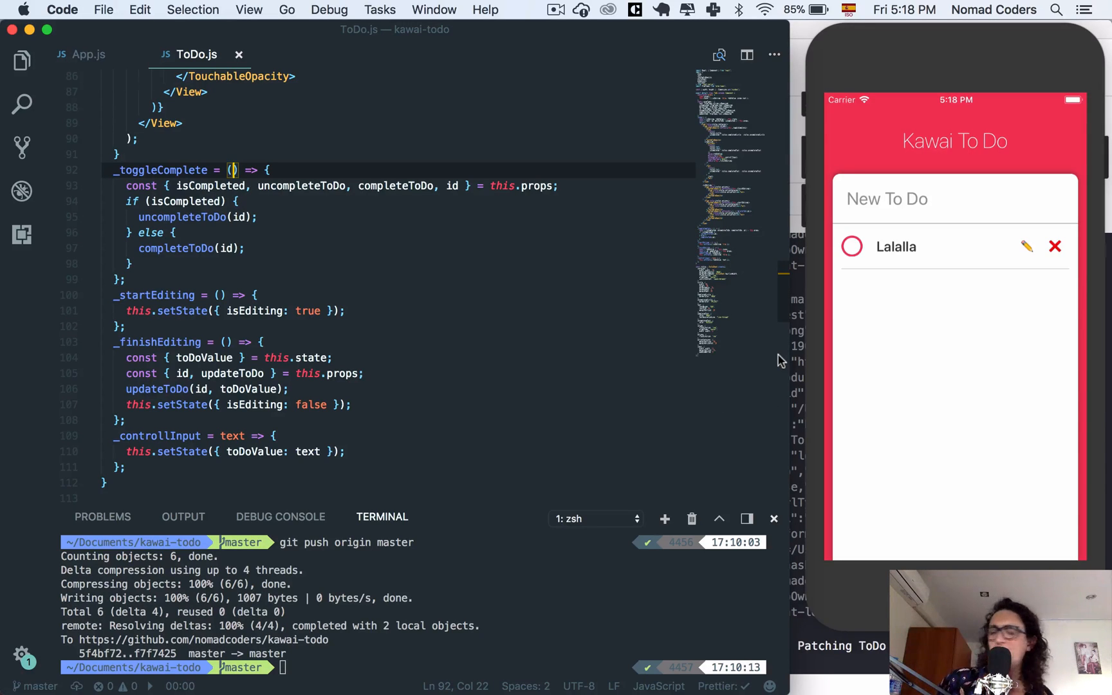
Add an (event) parameter to _toggleComplete, _startEditing and _finishEditing, testing Lalalla's toggle in the Simulator
{"action": "left_click", "coordinate": [851, 246]}
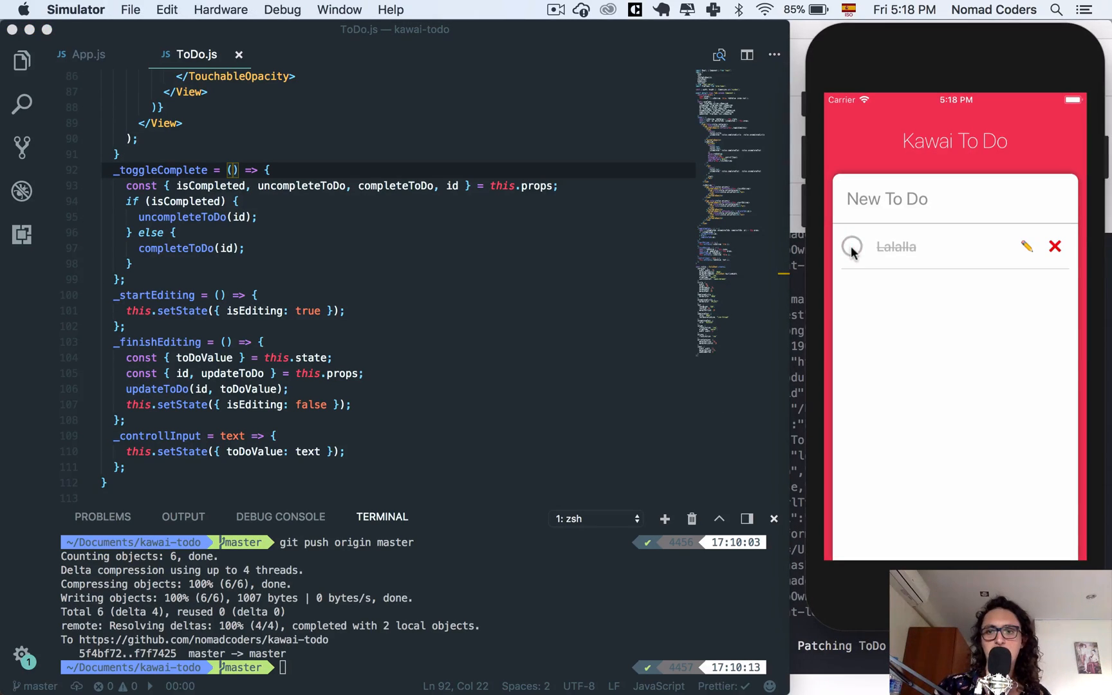
{"action": "left_click", "coordinate": [853, 246]}
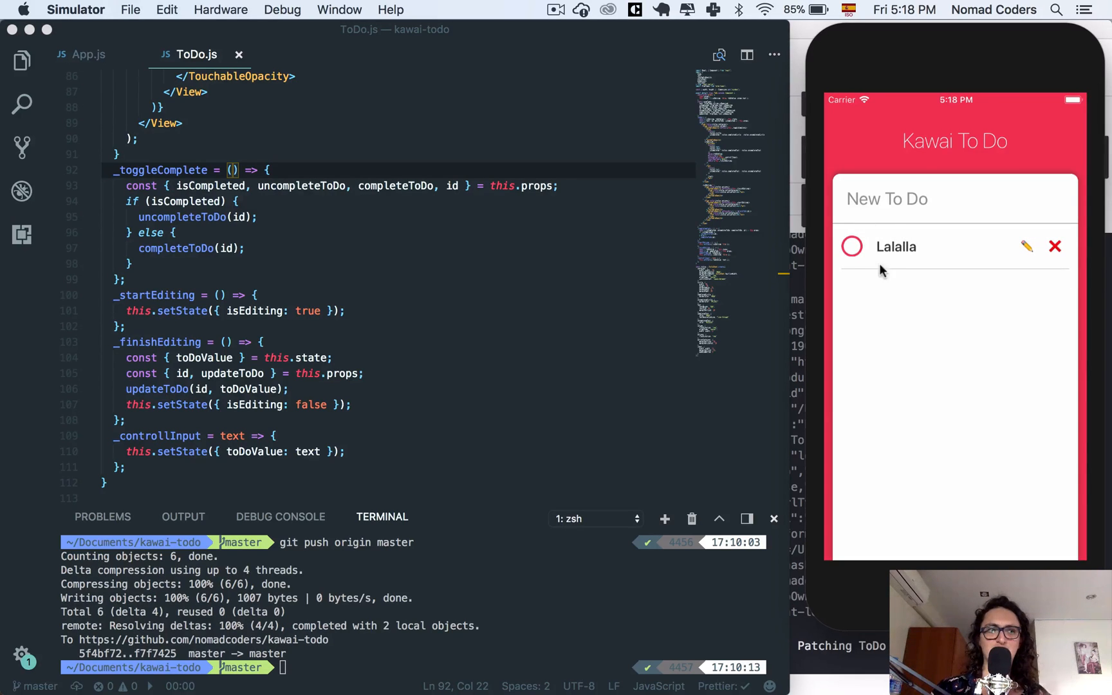
{"action": "mouse_move", "coordinate": [860, 282]}
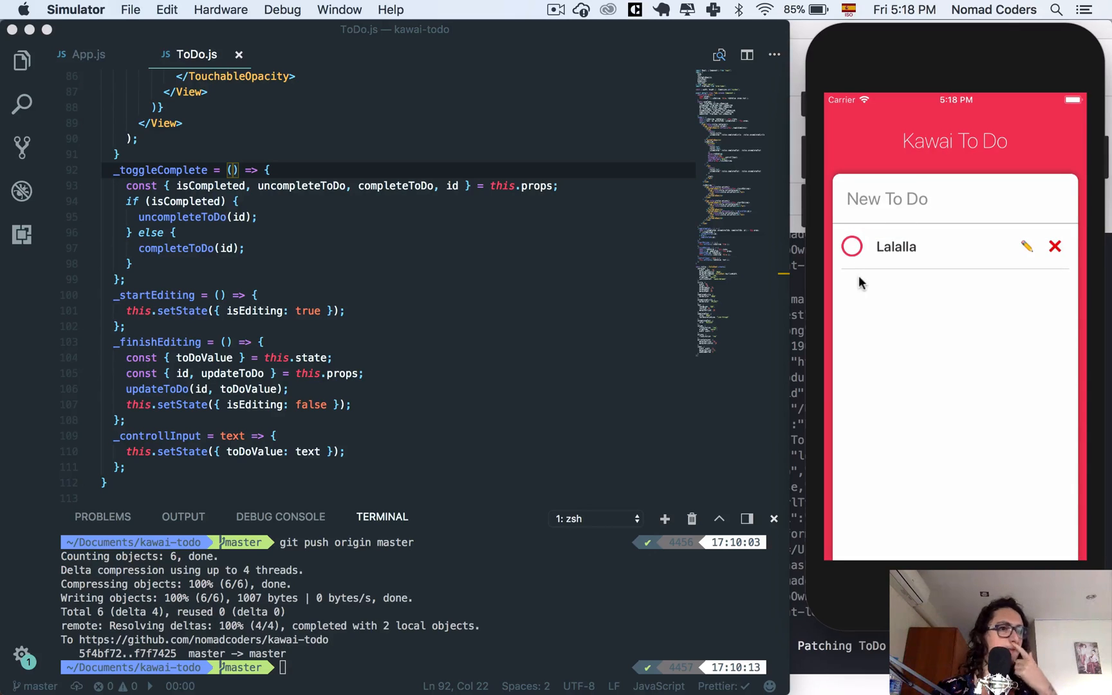
{"action": "left_click", "coordinate": [441, 225]}
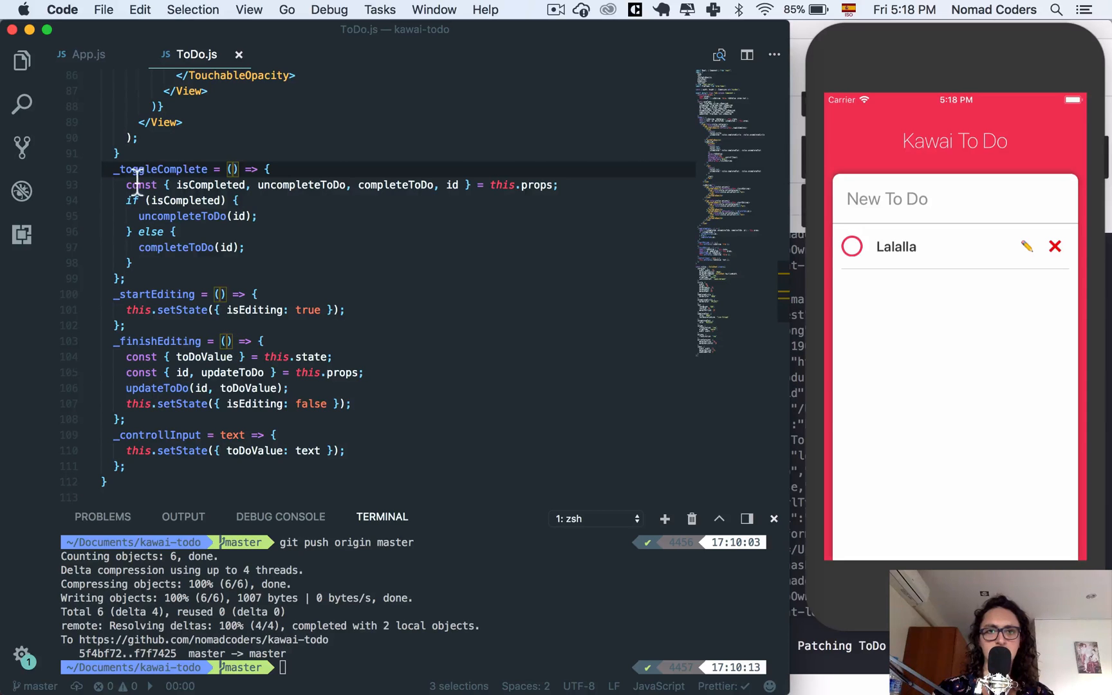
{"action": "type", "text": "event"}
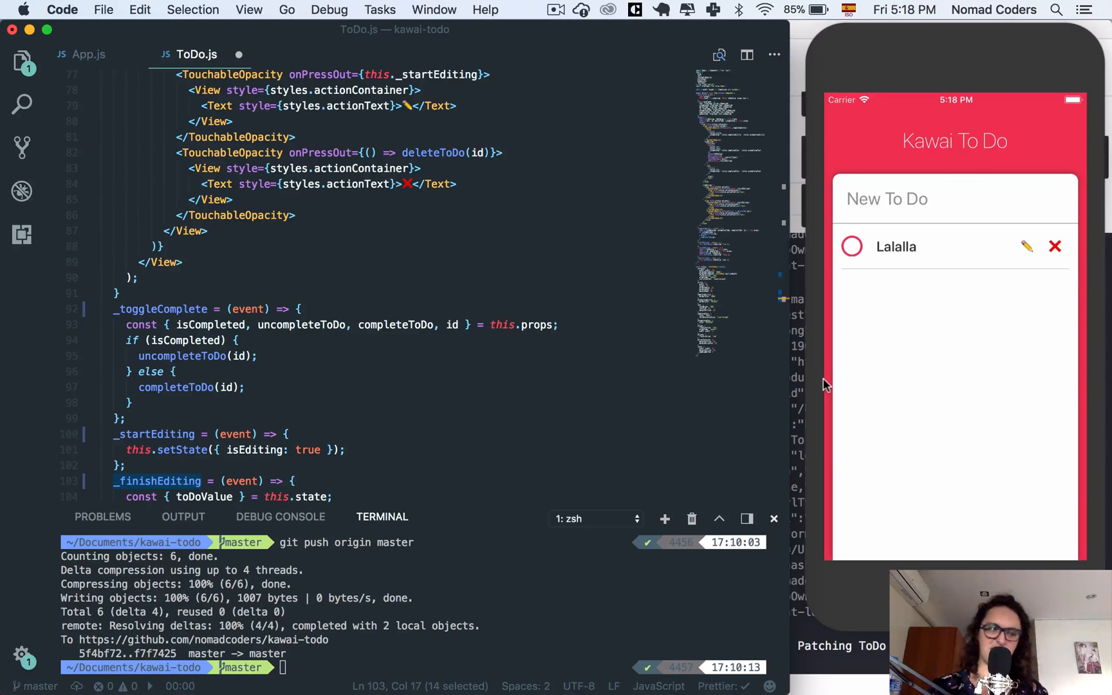
{"action": "mouse_move", "coordinate": [867, 298]}
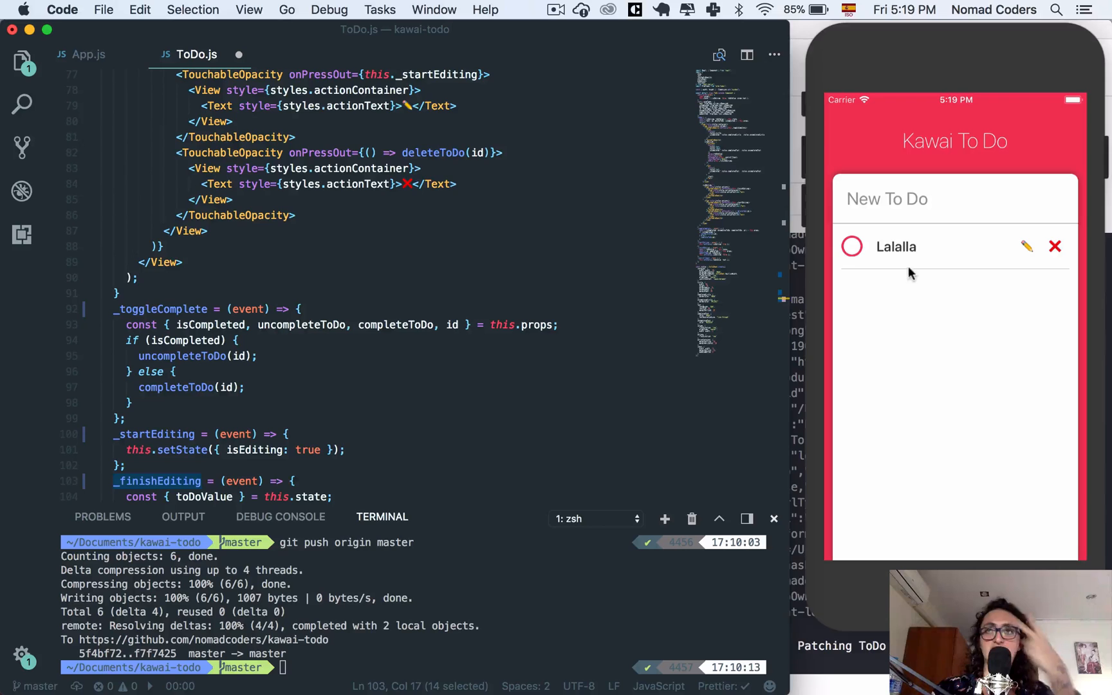
{"action": "mouse_move", "coordinate": [945, 269]}
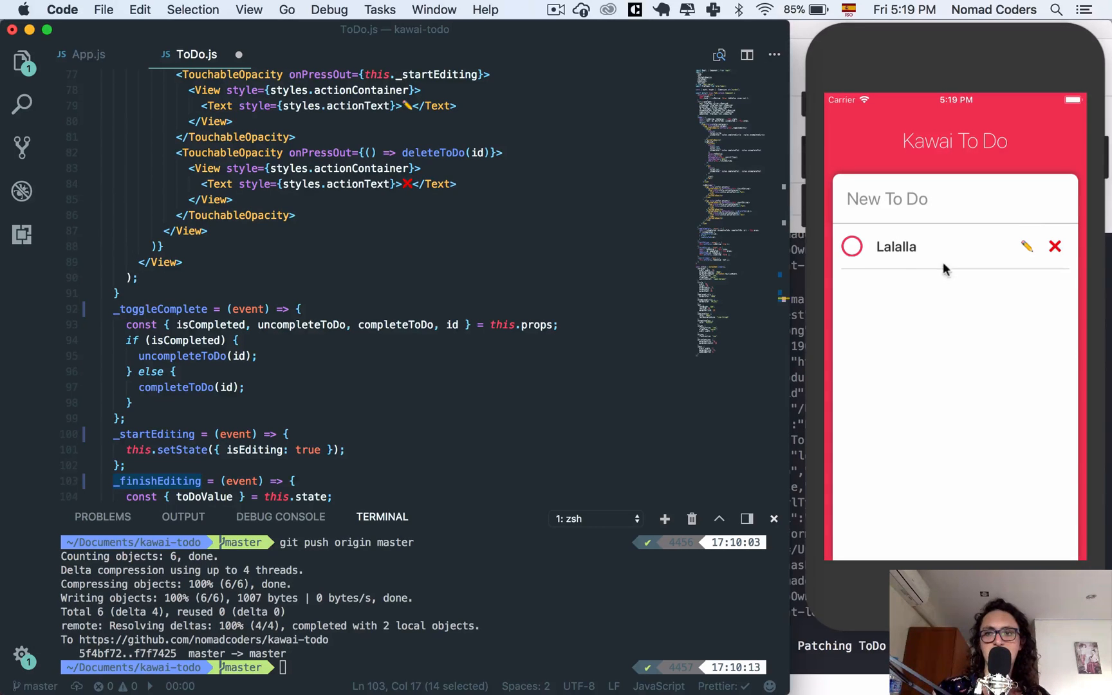
{"action": "mouse_move", "coordinate": [871, 259]}
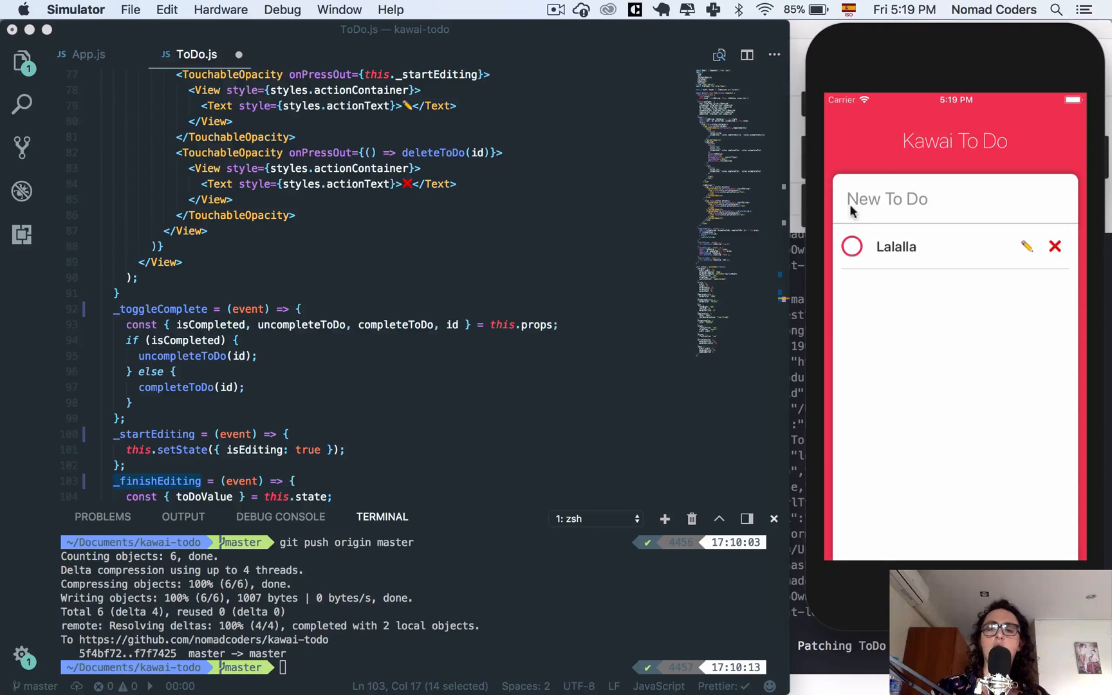
{"action": "left_click", "coordinate": [852, 246]}
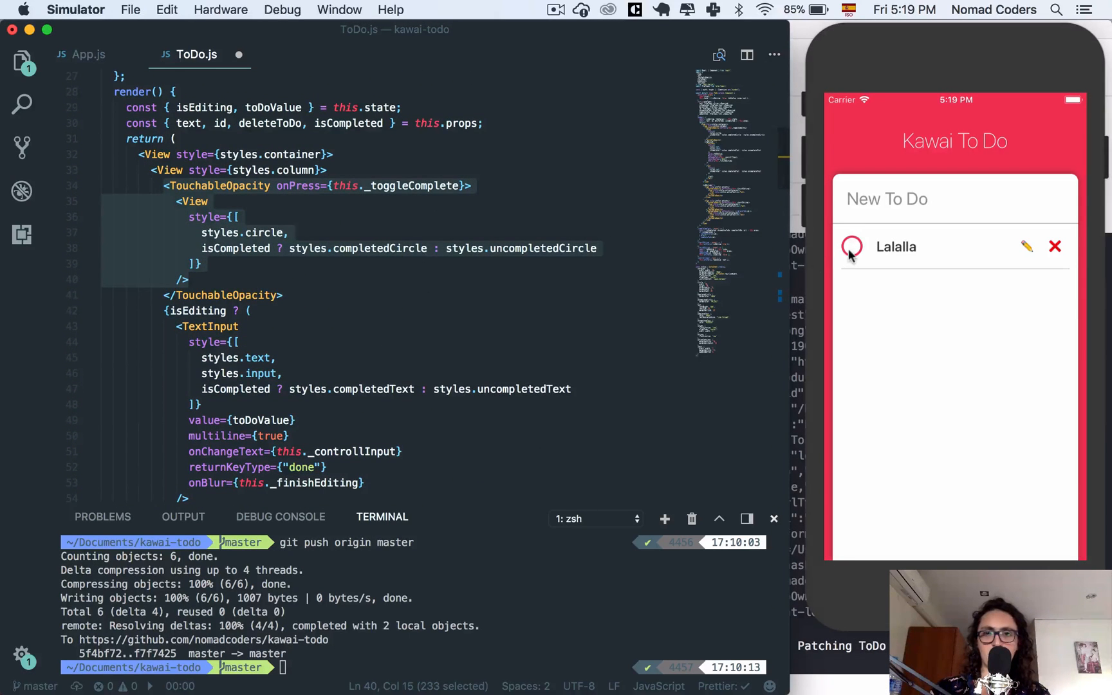
{"action": "left_click", "coordinate": [851, 247]}
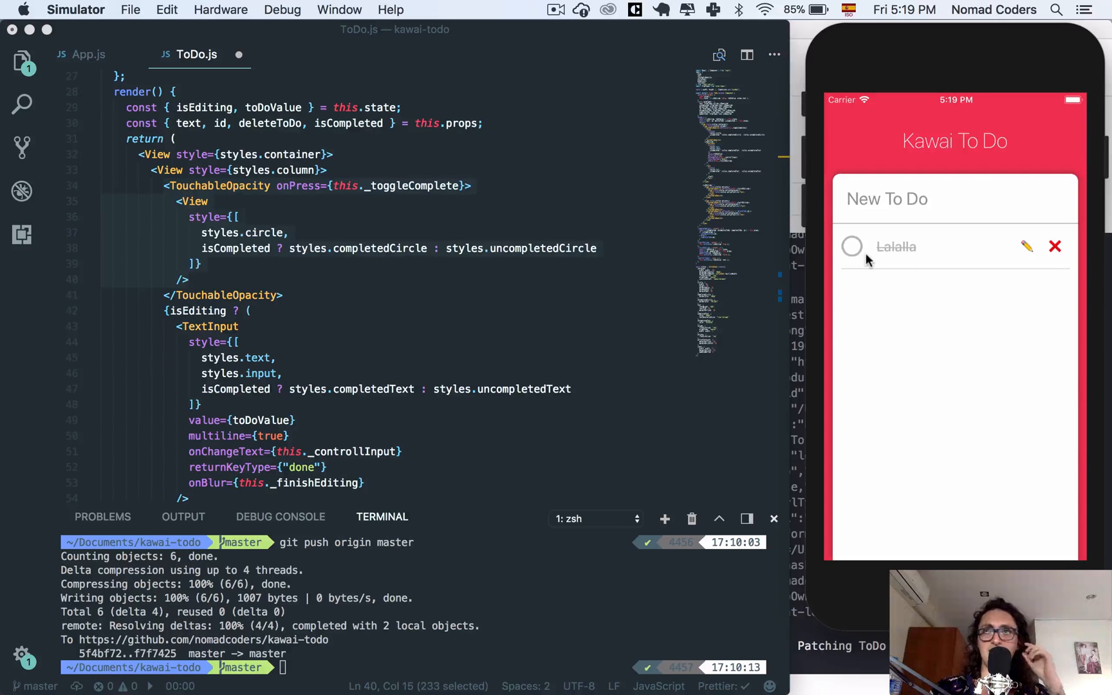
{"action": "mouse_move", "coordinate": [871, 271]}
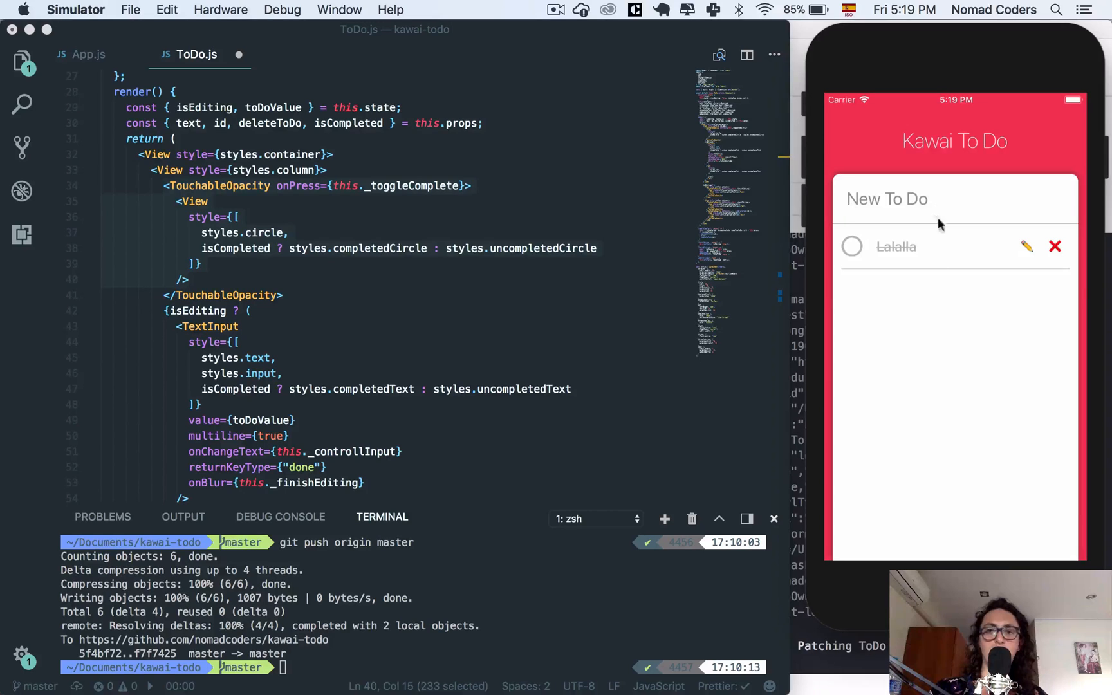
{"action": "mouse_move", "coordinate": [856, 255]}
{"action": "type", "text": "event."}
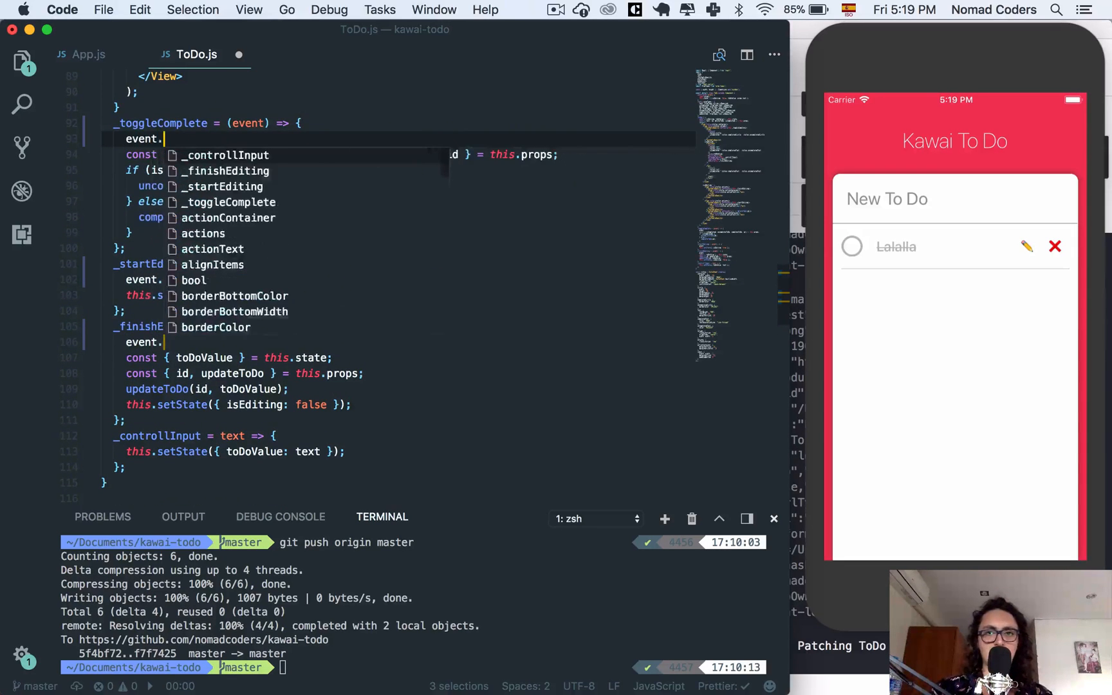
Call event.stopPropagation() in every handler, including the delete onPressOut, then save
{"action": "type", "text": "stopPropagation();"}
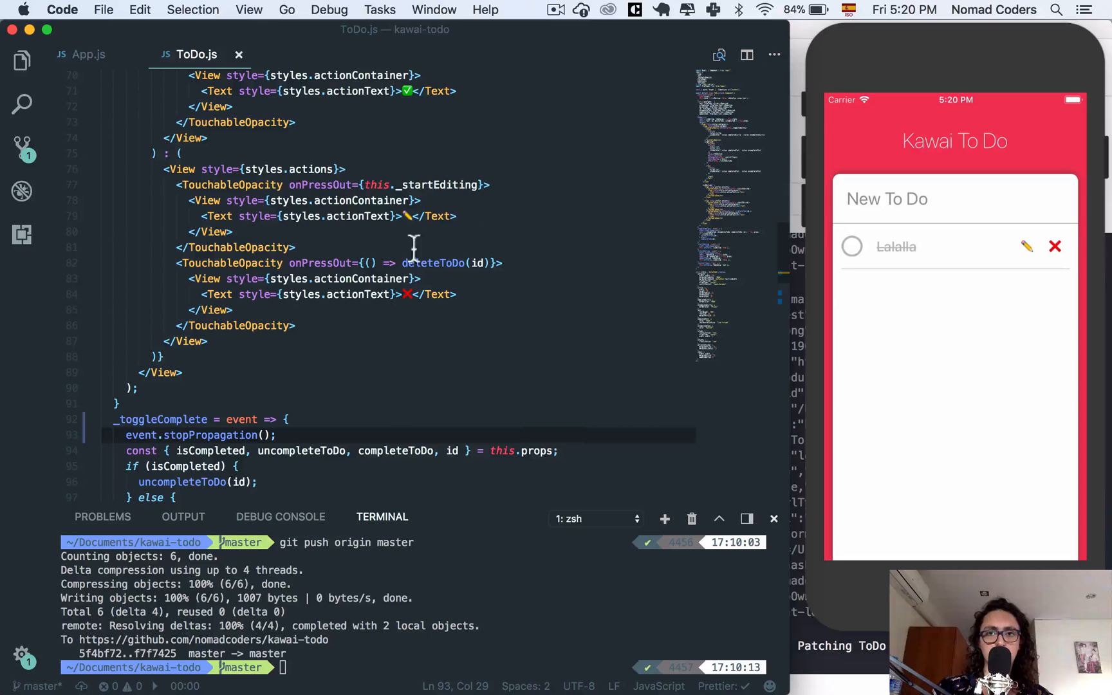
{"action": "type", "text": "event"}
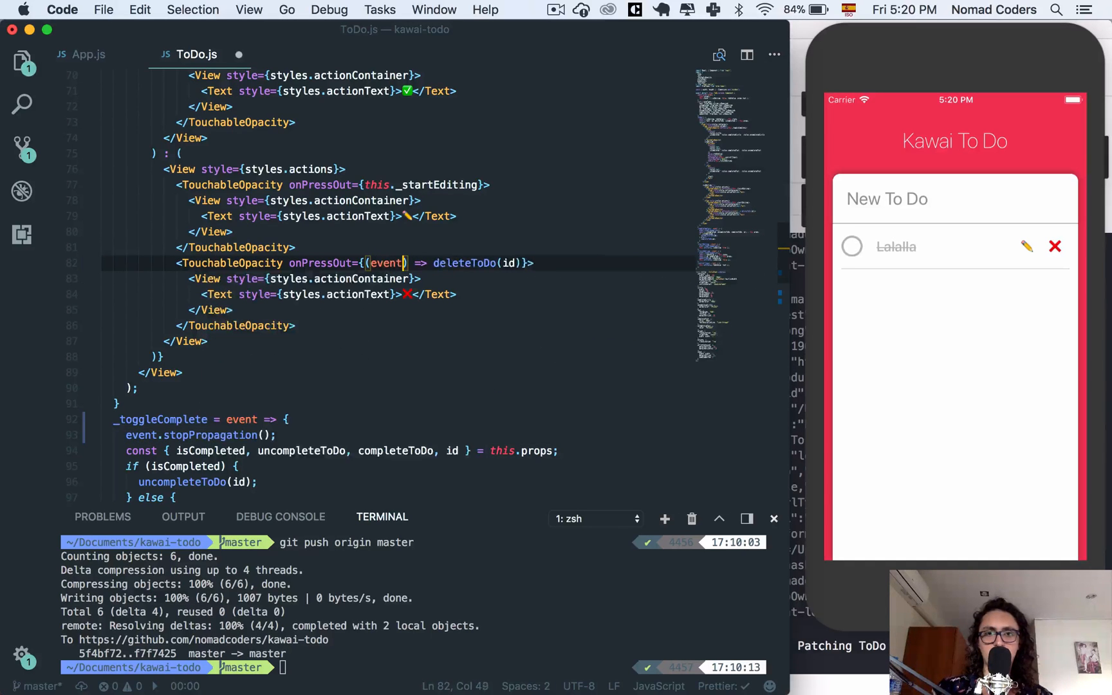
{"action": "type", "text": "event.stopPropagati"}
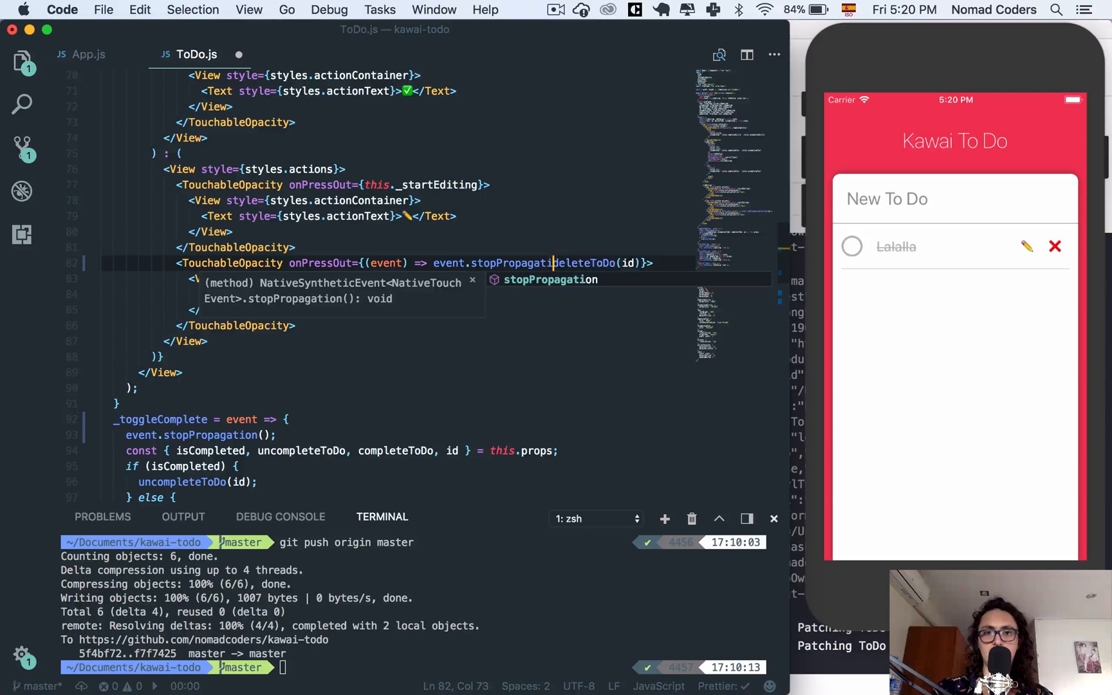
{"action": "type", "text": "();"}
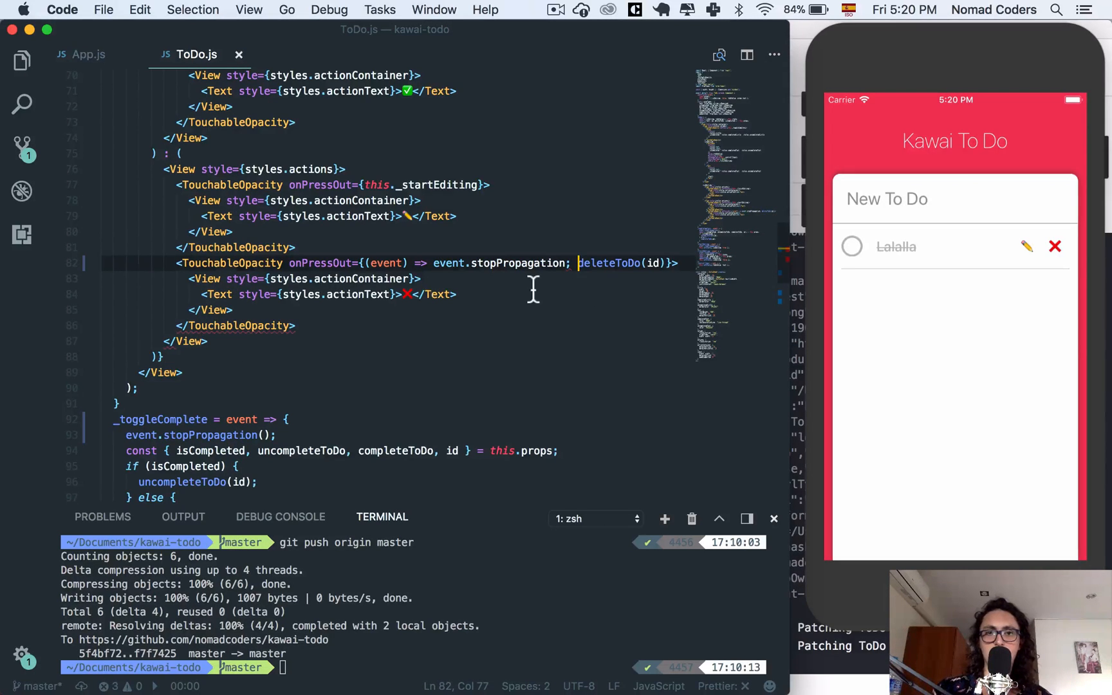
{"action": "key", "text": "backspace"}
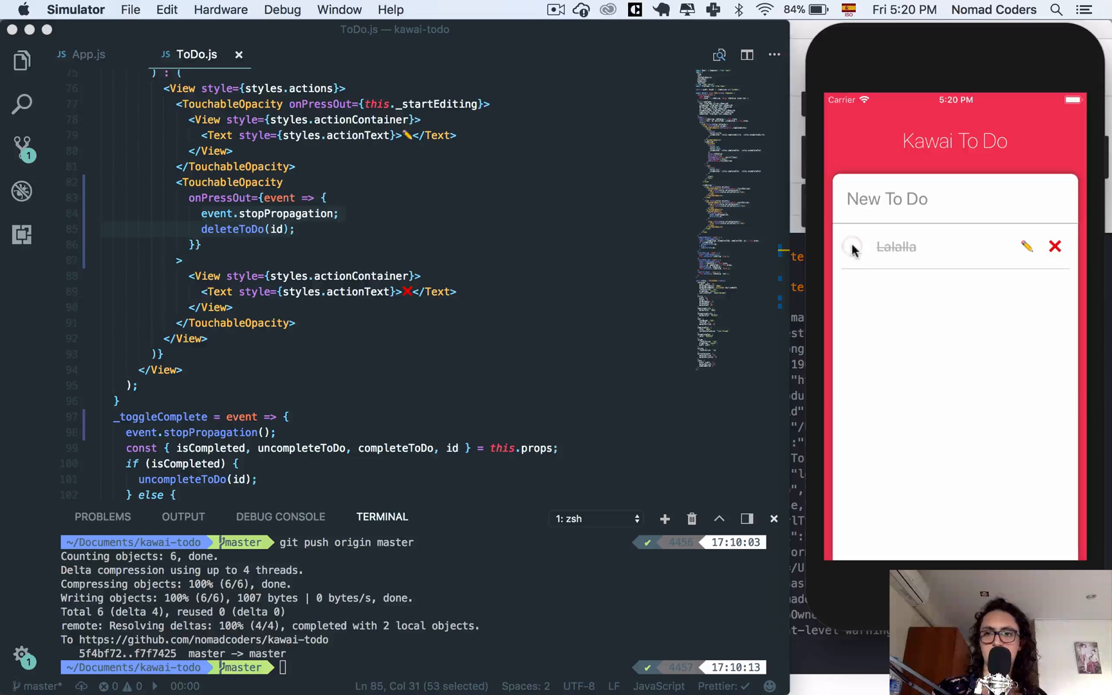
{"action": "left_click", "coordinate": [852, 246]}
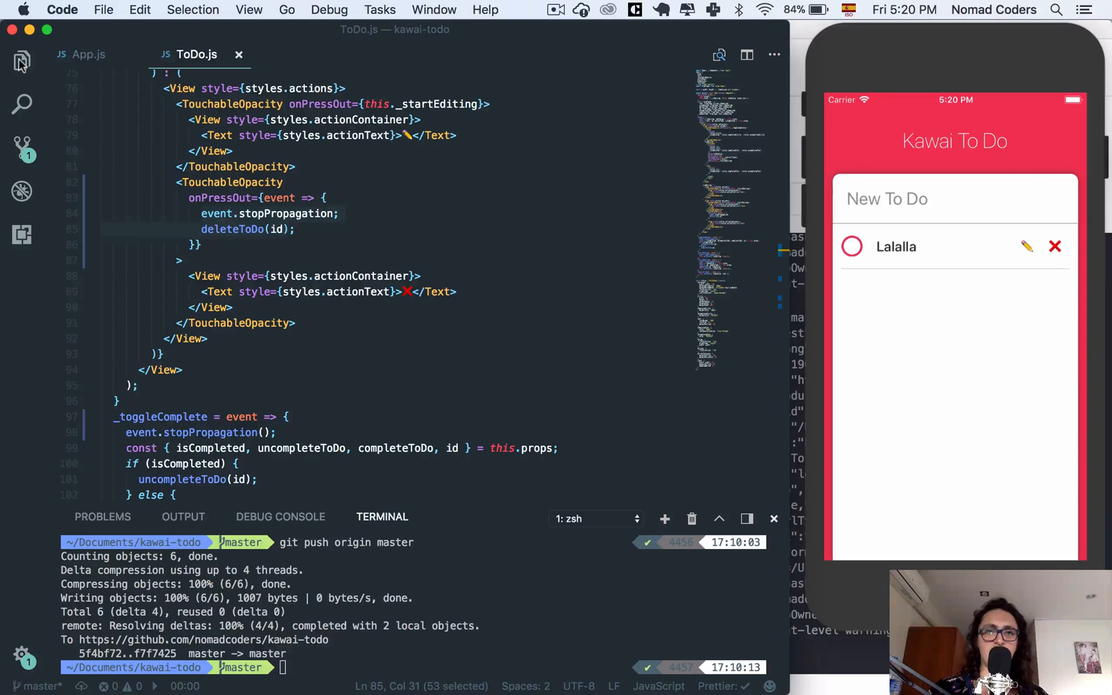
Browse package.json and app.json, then bring the #F23657 red from App.js into app.json
{"action": "left_click", "coordinate": [21, 62]}
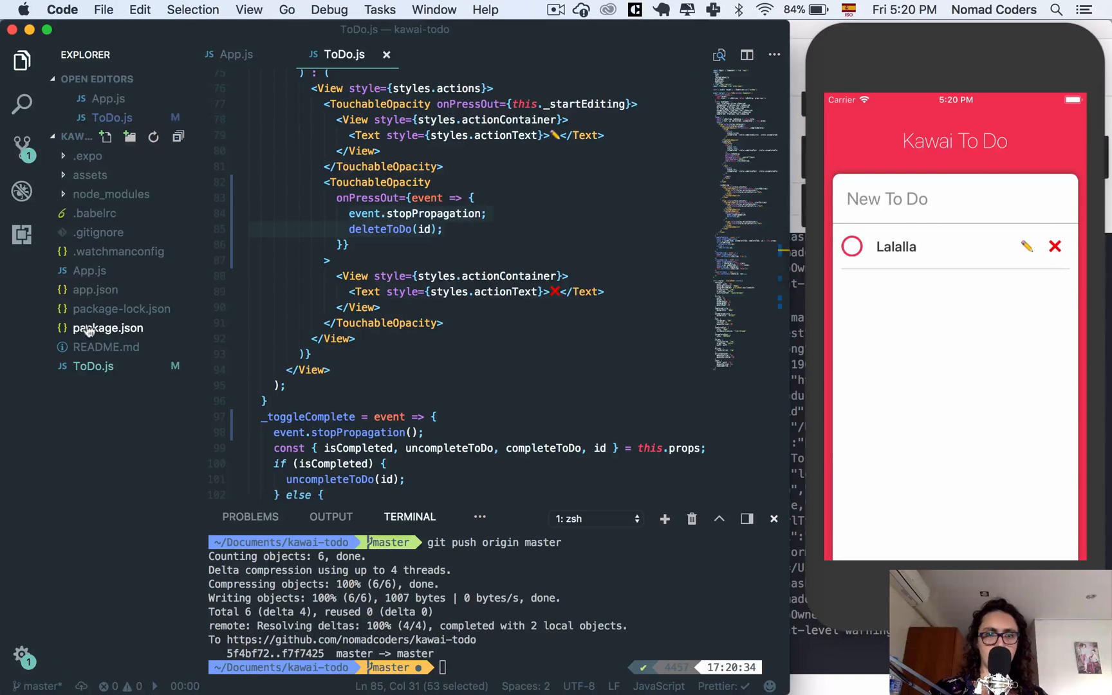
{"action": "left_click", "coordinate": [108, 328]}
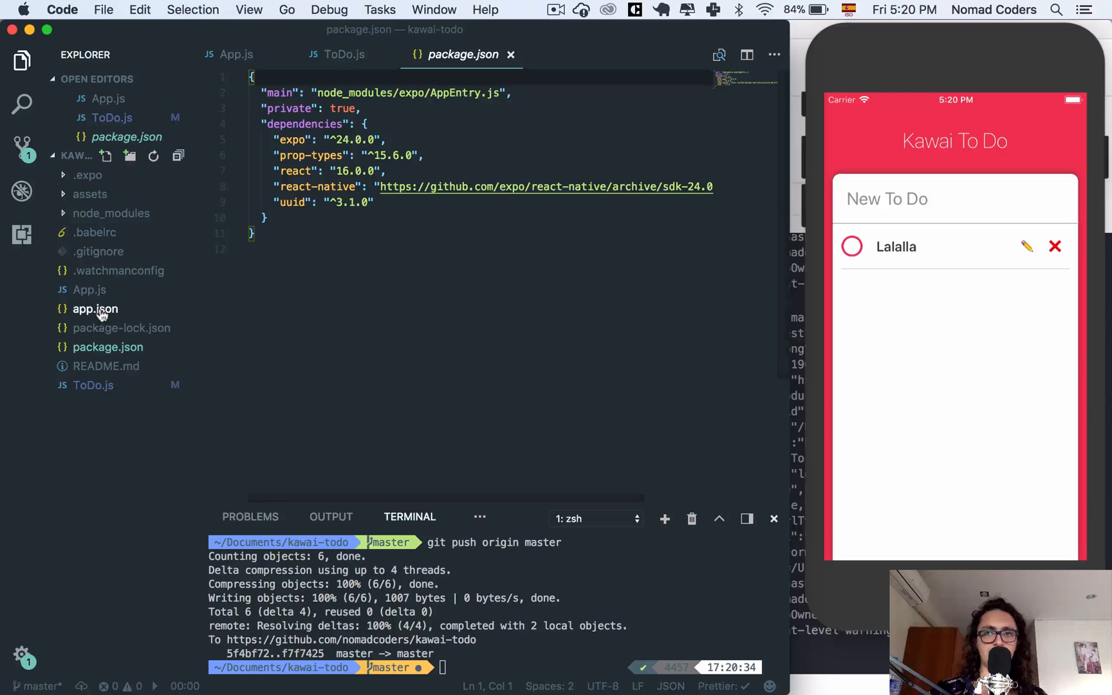
{"action": "left_click", "coordinate": [94, 309]}
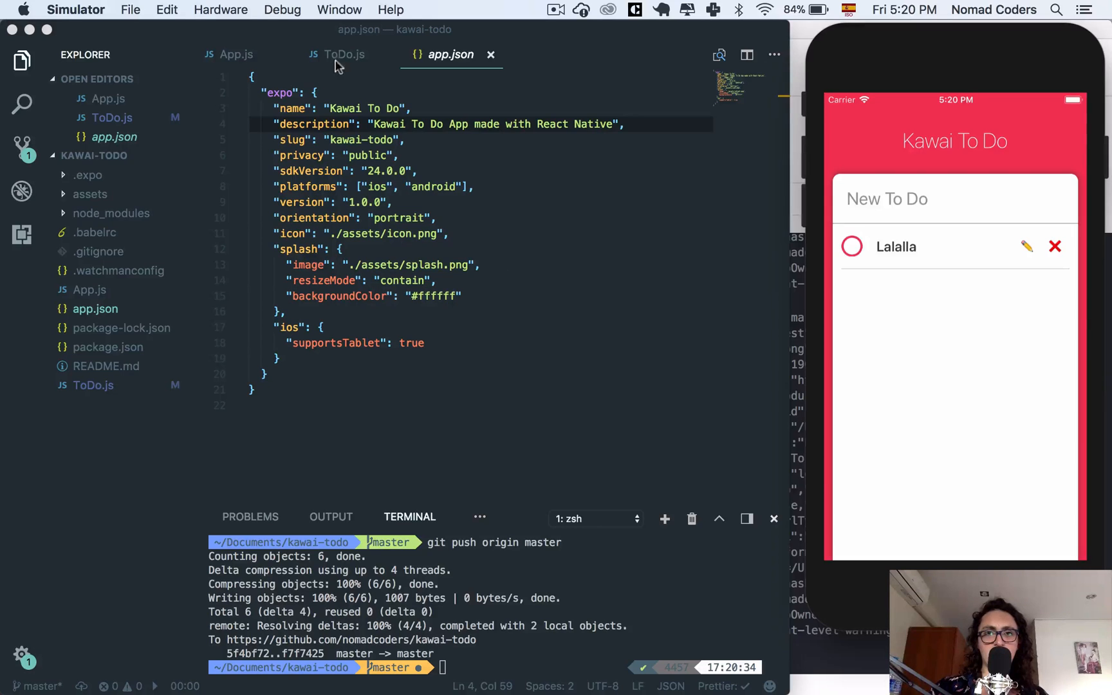
{"action": "left_click", "coordinate": [228, 54]}
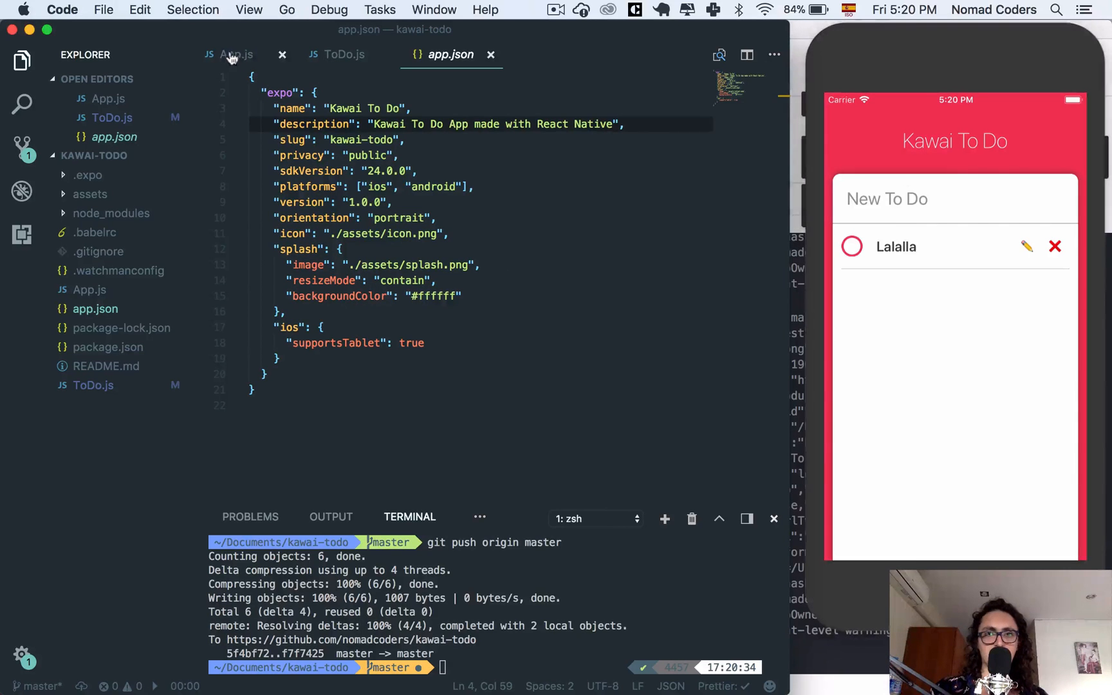
{"action": "left_click", "coordinate": [230, 54]}
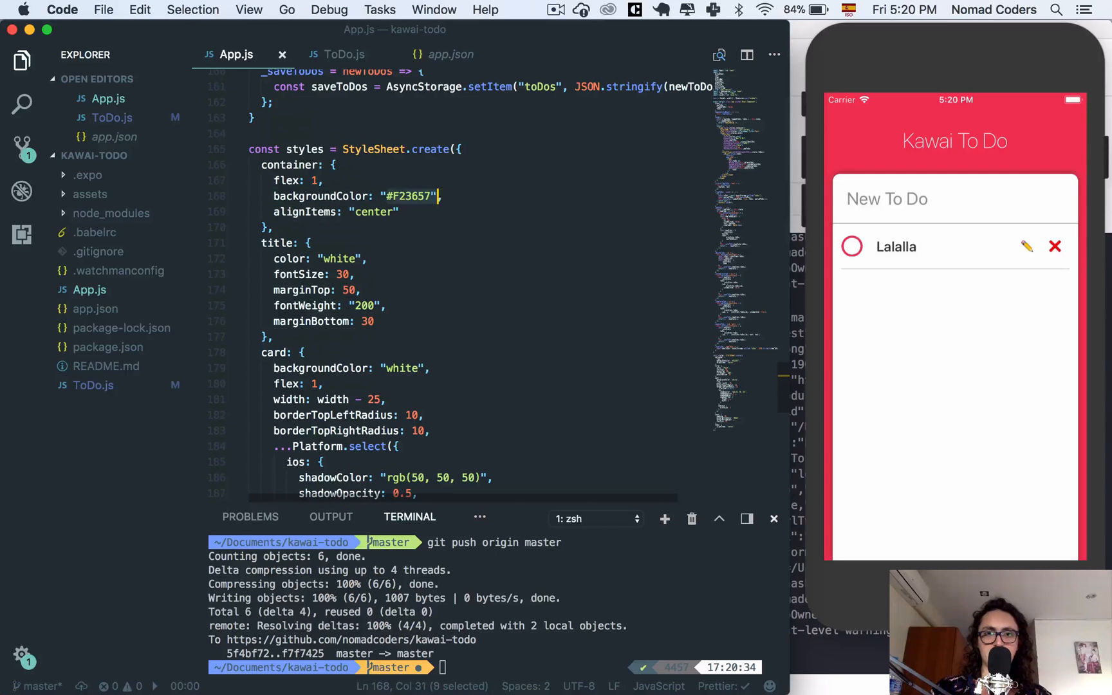
{"action": "left_click", "coordinate": [450, 54]}
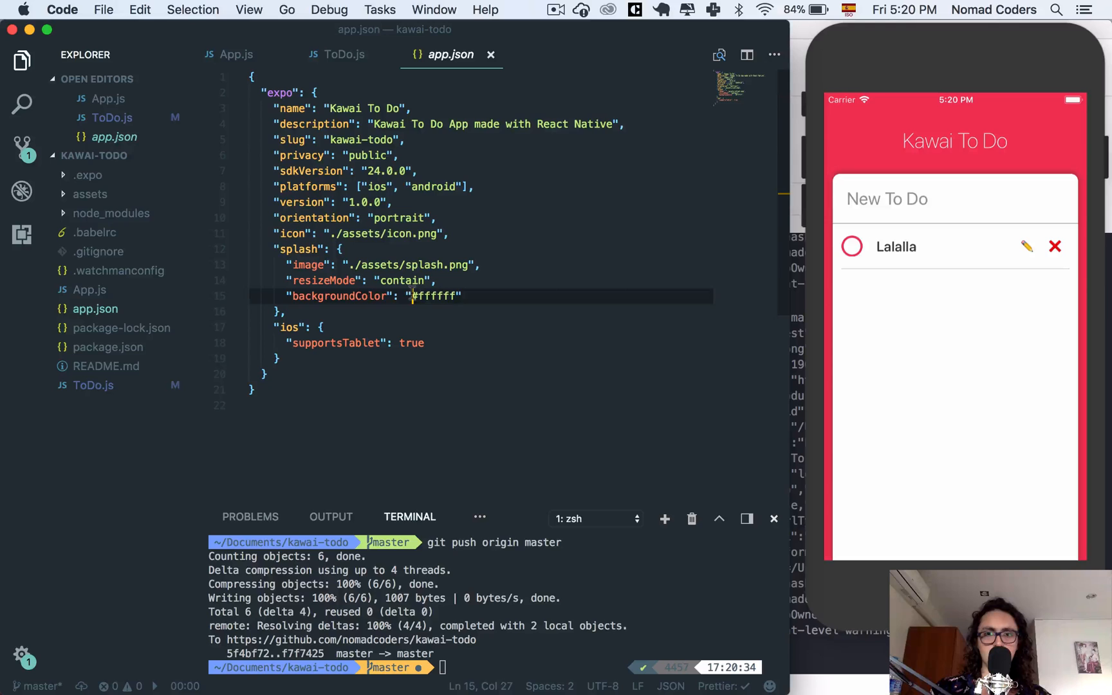
{"action": "type", "text": "F23657"}
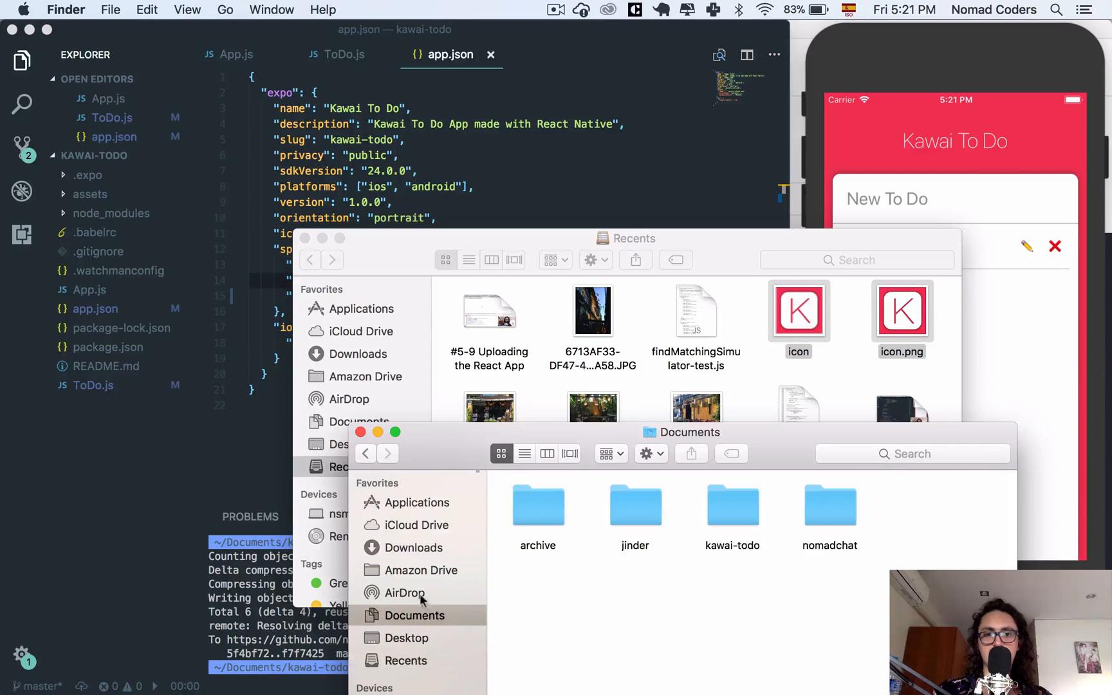
Move the new icon.png into kawai-todo/assets in Finder, replacing the existing file
{"action": "double_click", "coordinate": [731, 506]}
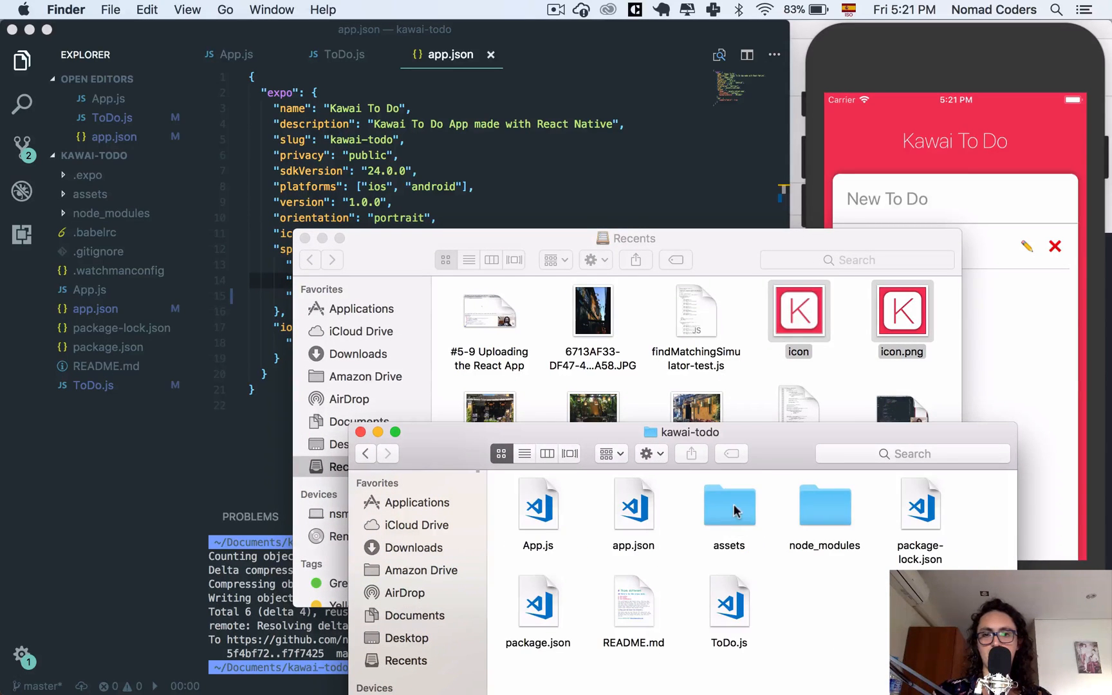
{"action": "double_click", "coordinate": [728, 506]}
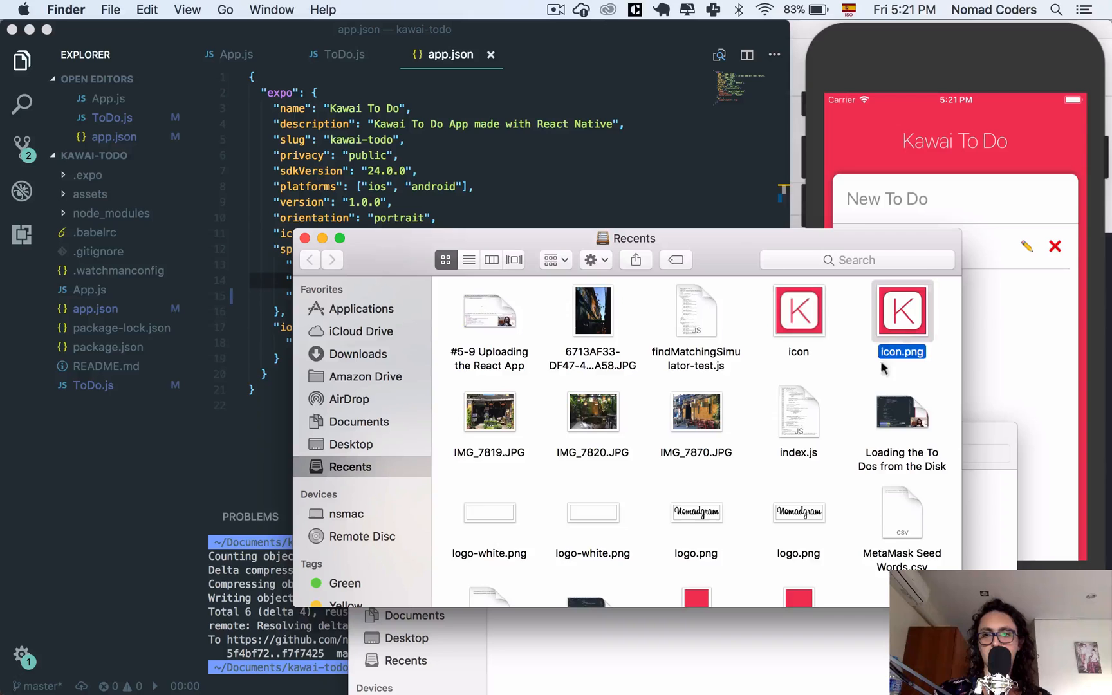
{"action": "scroll", "scroll_direction": "down", "scroll_amount": 3}
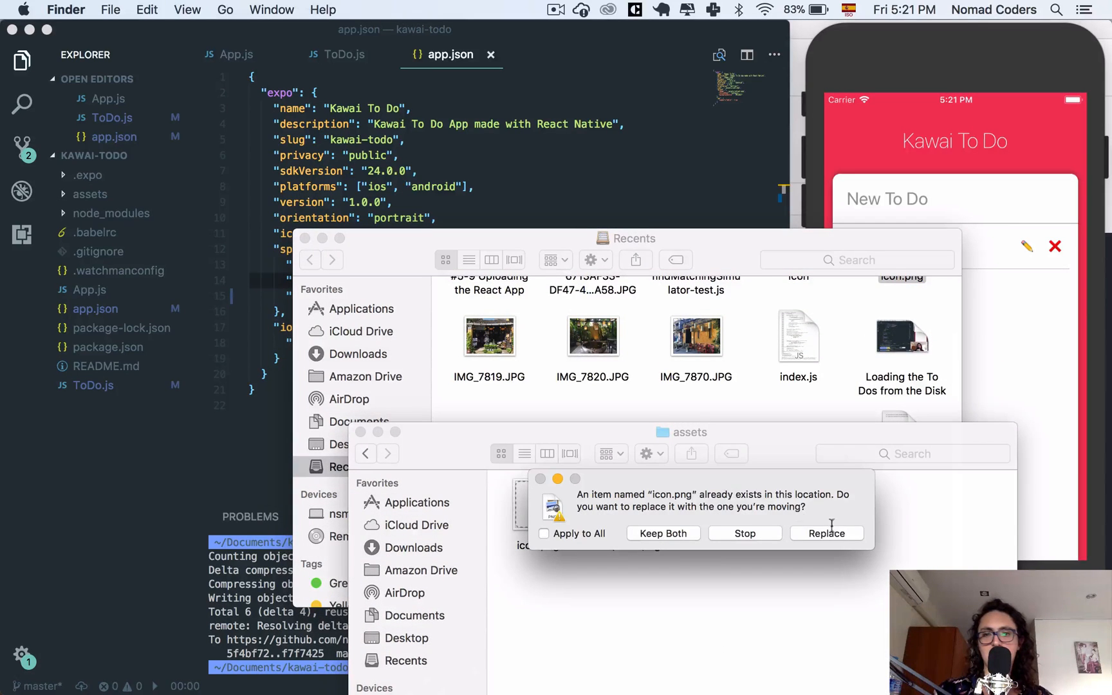
{"action": "left_click", "coordinate": [827, 534]}
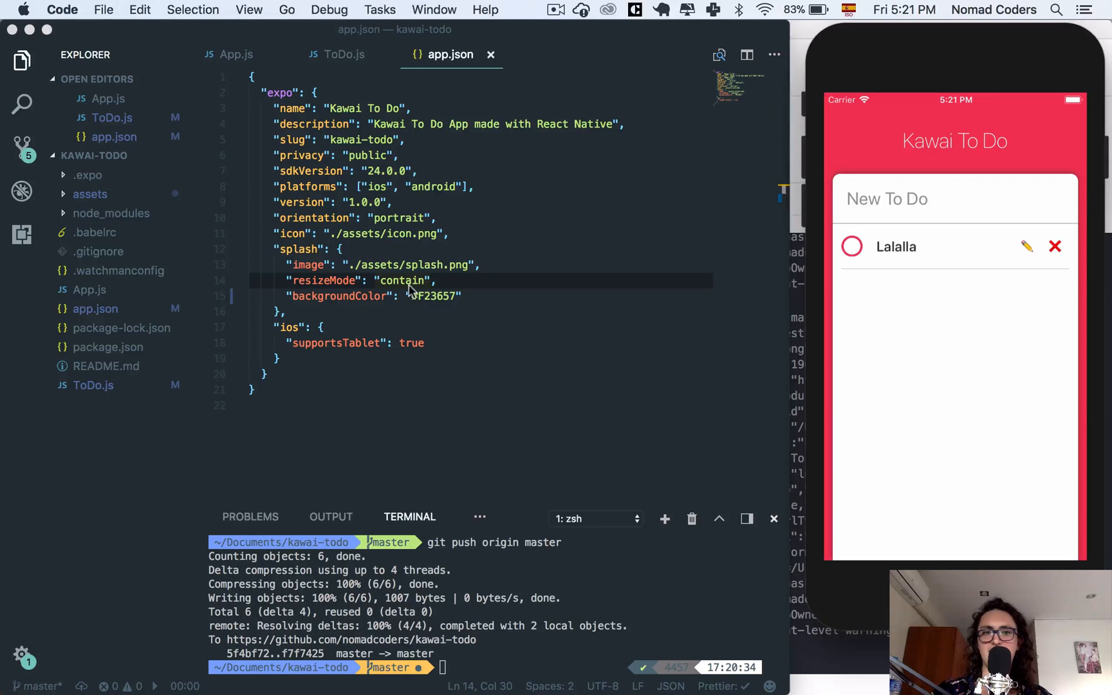
Change the splash resizeMode in app.json from "contain" to "cover"
{"action": "type", "text": "cover"}
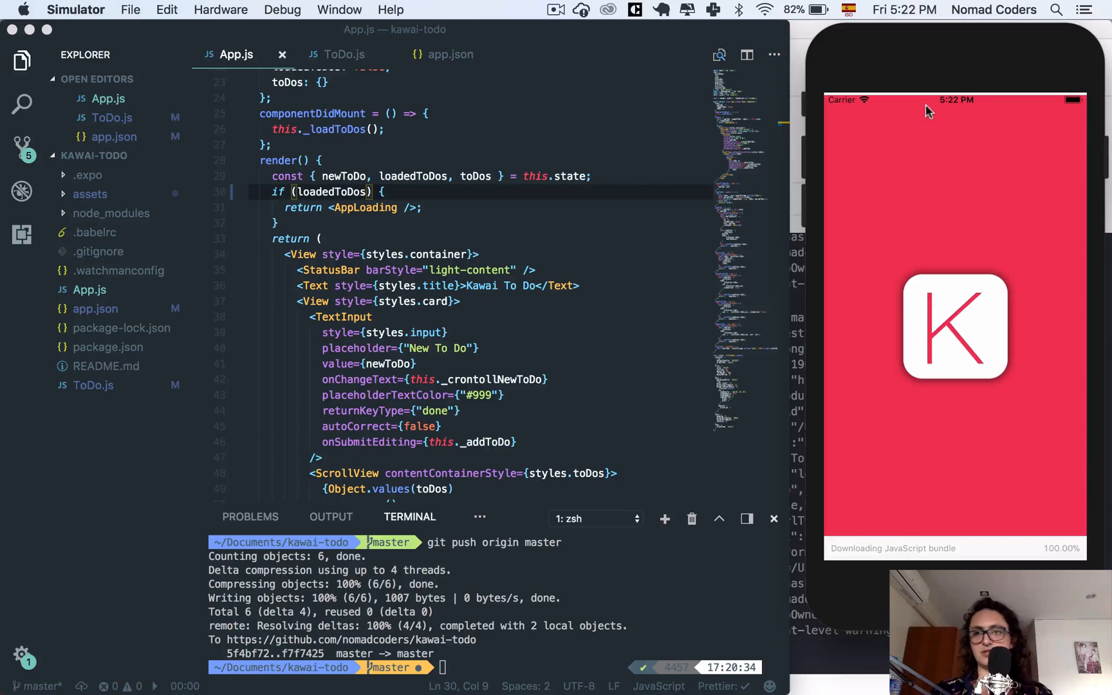
{"action": "left_click", "coordinate": [199, 277]}
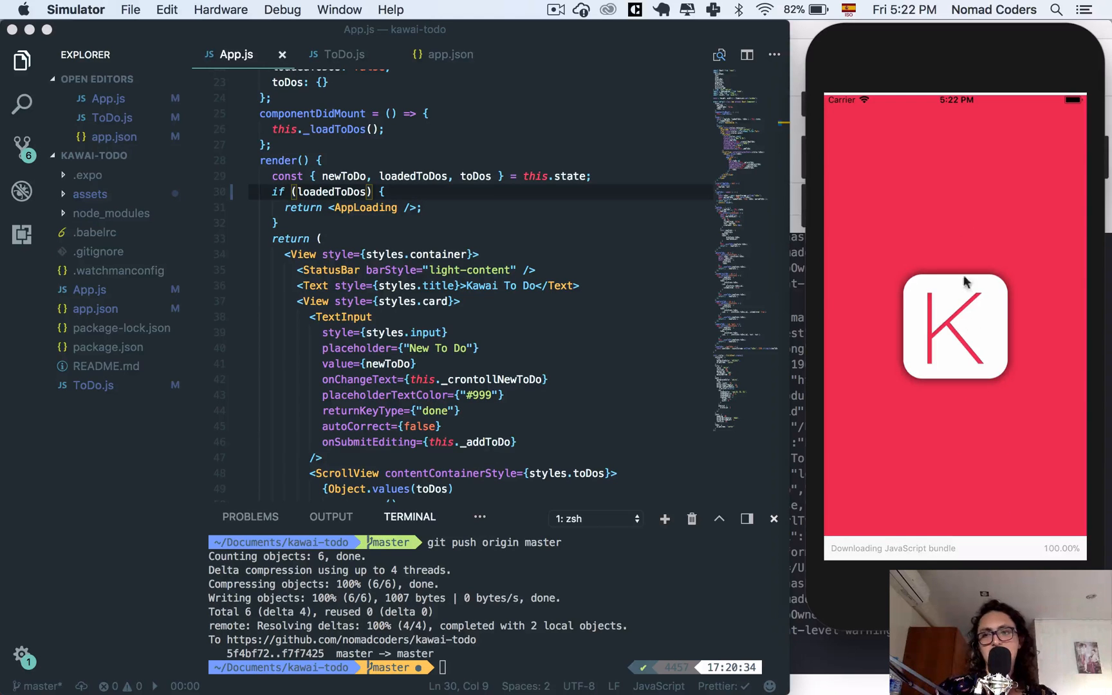
{"action": "mouse_move", "coordinate": [934, 206]}
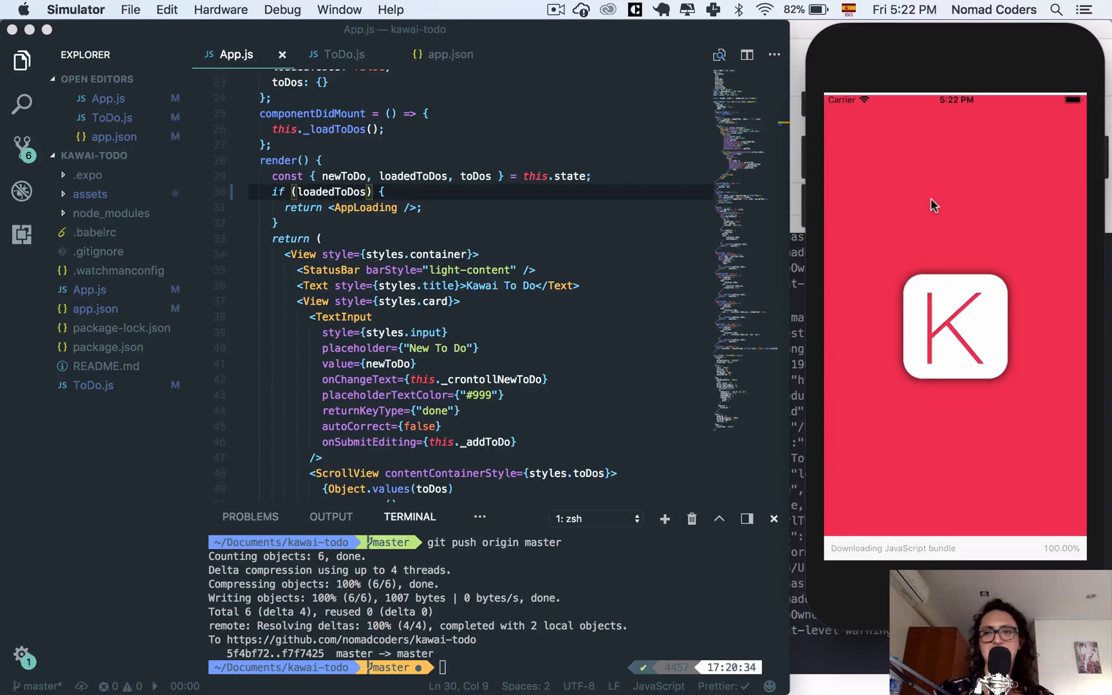
{"action": "left_click", "coordinate": [450, 54]}
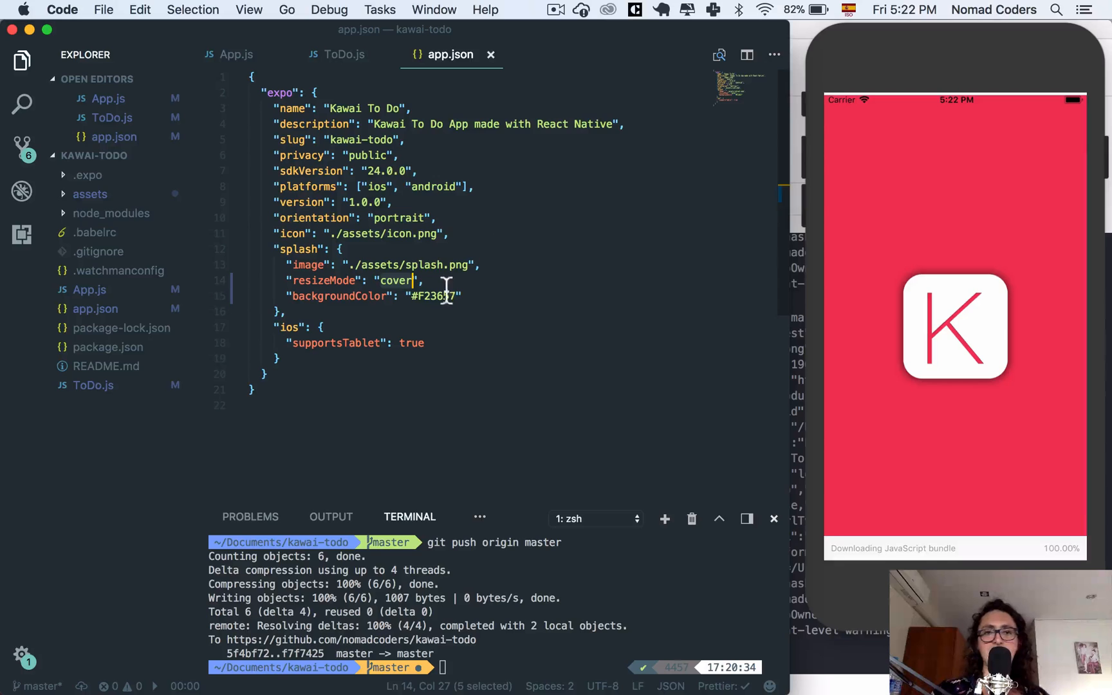
Bring the app forward, glance at ToDo.js, return to app.json and expand the assets folder
{"action": "left_click", "coordinate": [954, 319]}
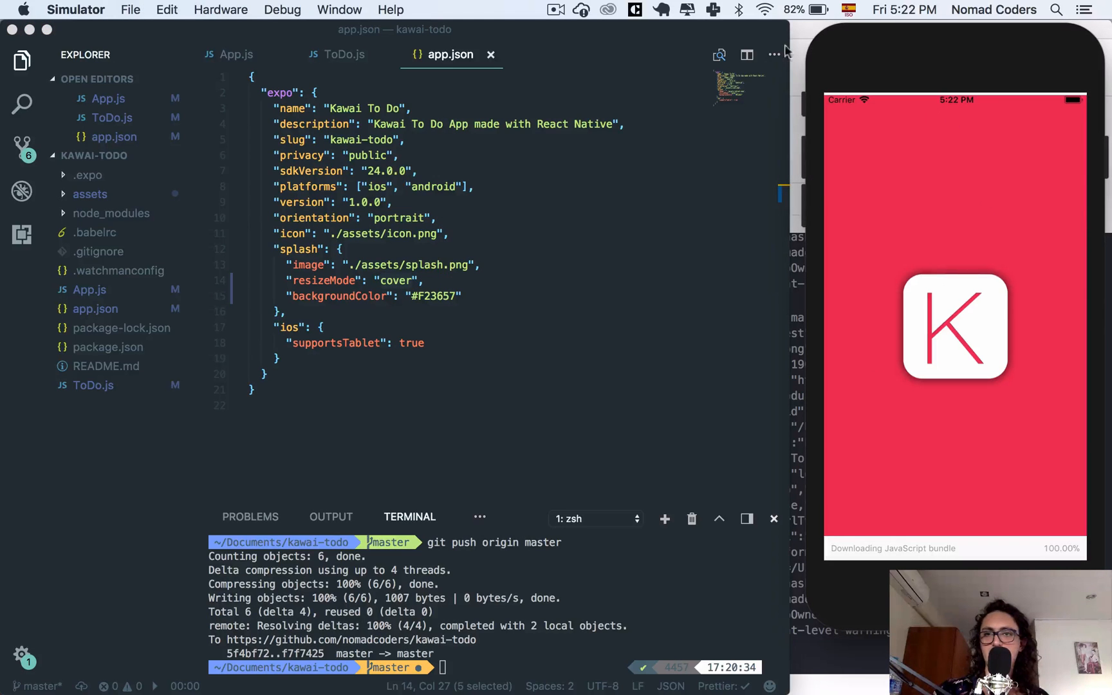
{"action": "mouse_move", "coordinate": [913, 186]}
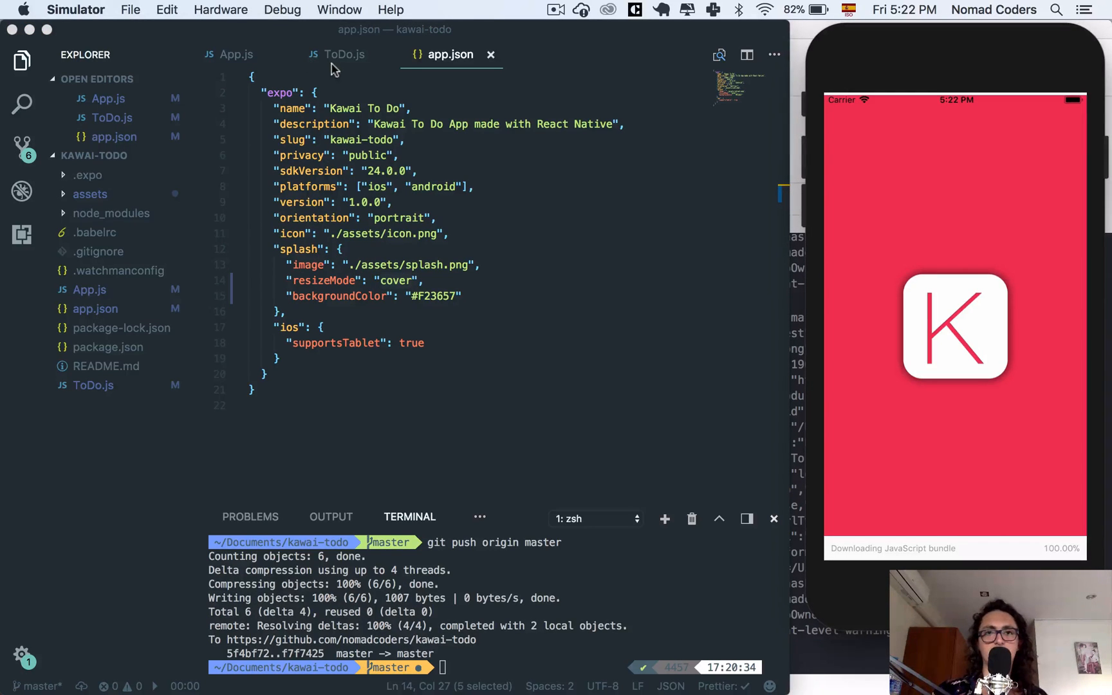
{"action": "left_click", "coordinate": [342, 55]}
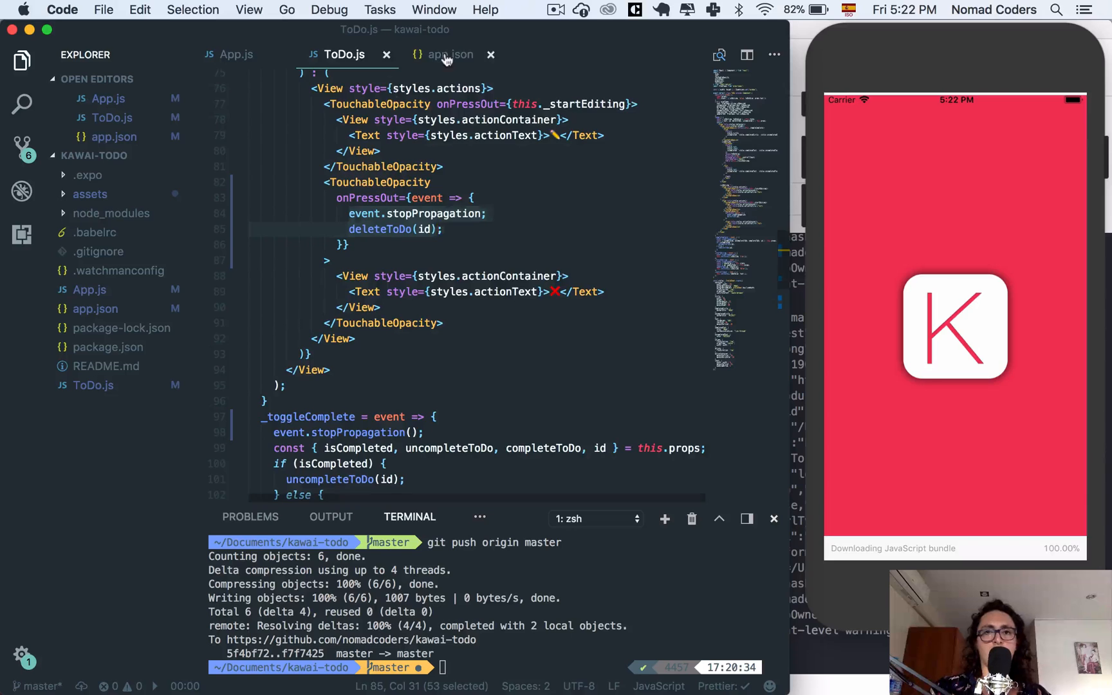
{"action": "left_click", "coordinate": [449, 55]}
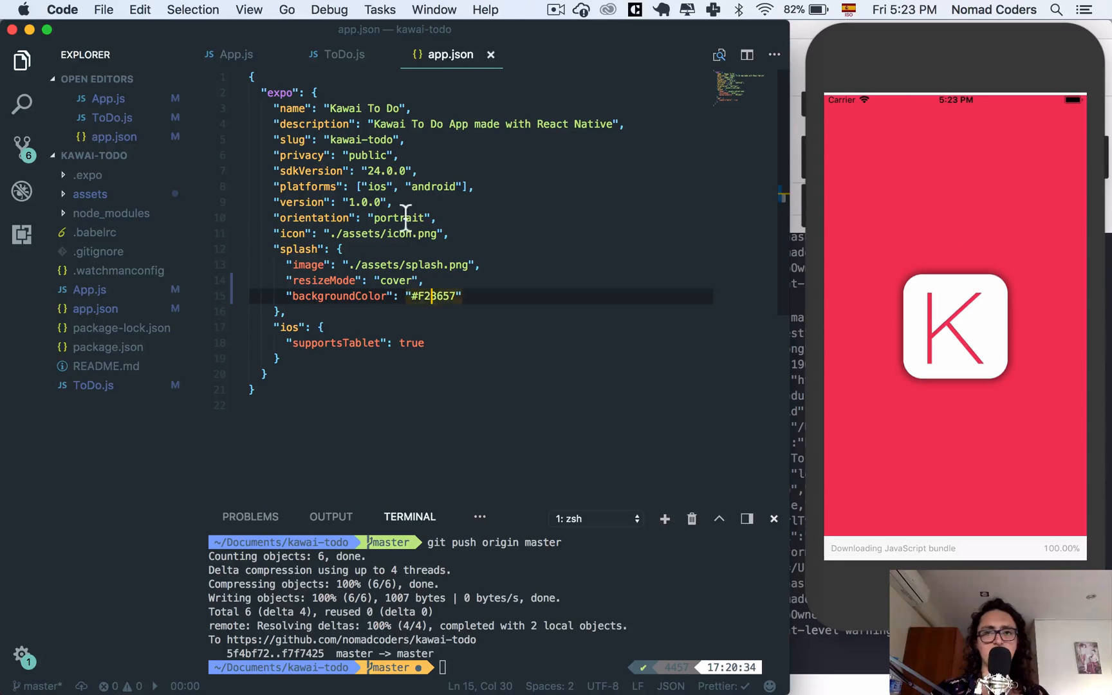
{"action": "left_click", "coordinate": [90, 194]}
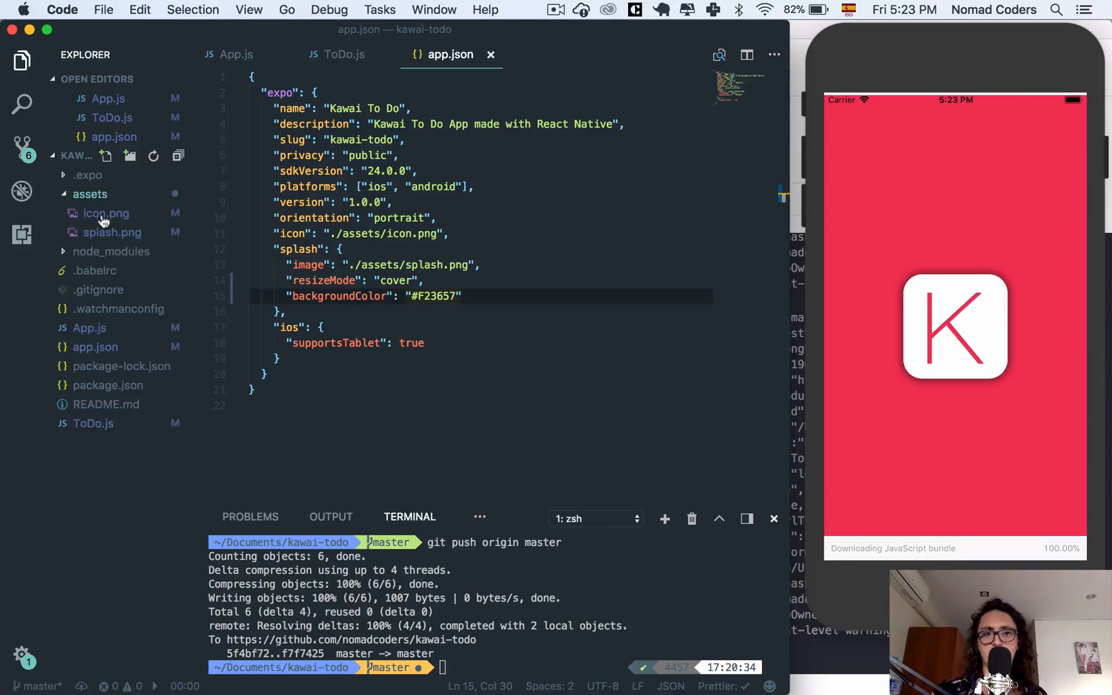
Preview icon.png and splash.png, then close the splash.png and App.js tabs
{"action": "left_click", "coordinate": [114, 232]}
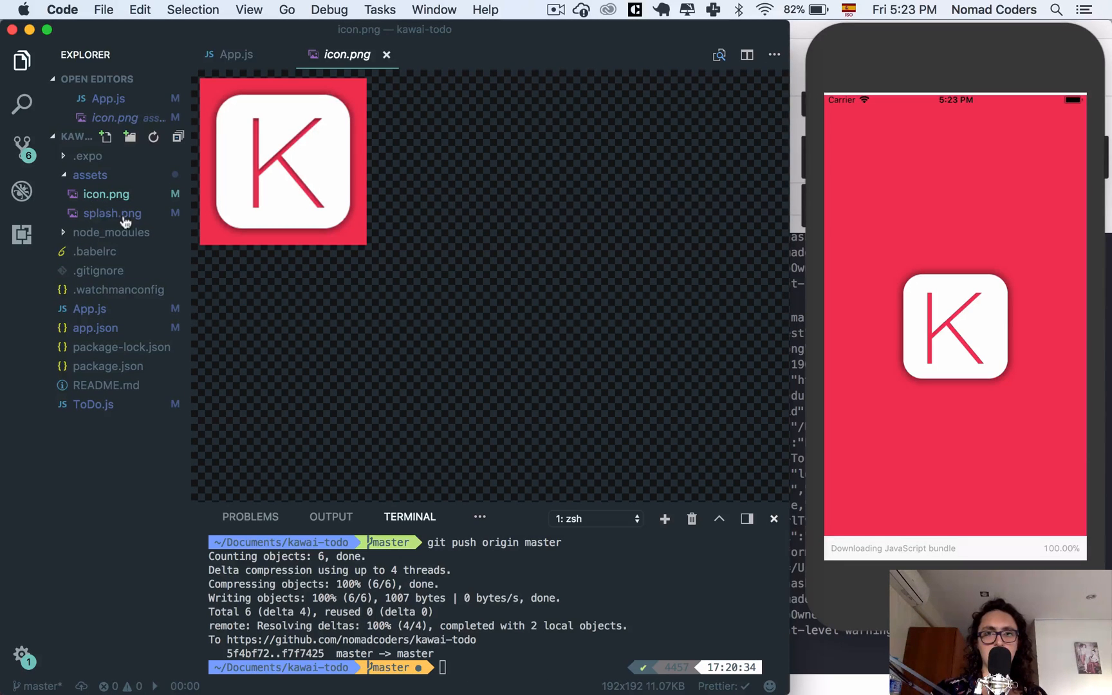
{"action": "left_click", "coordinate": [112, 213]}
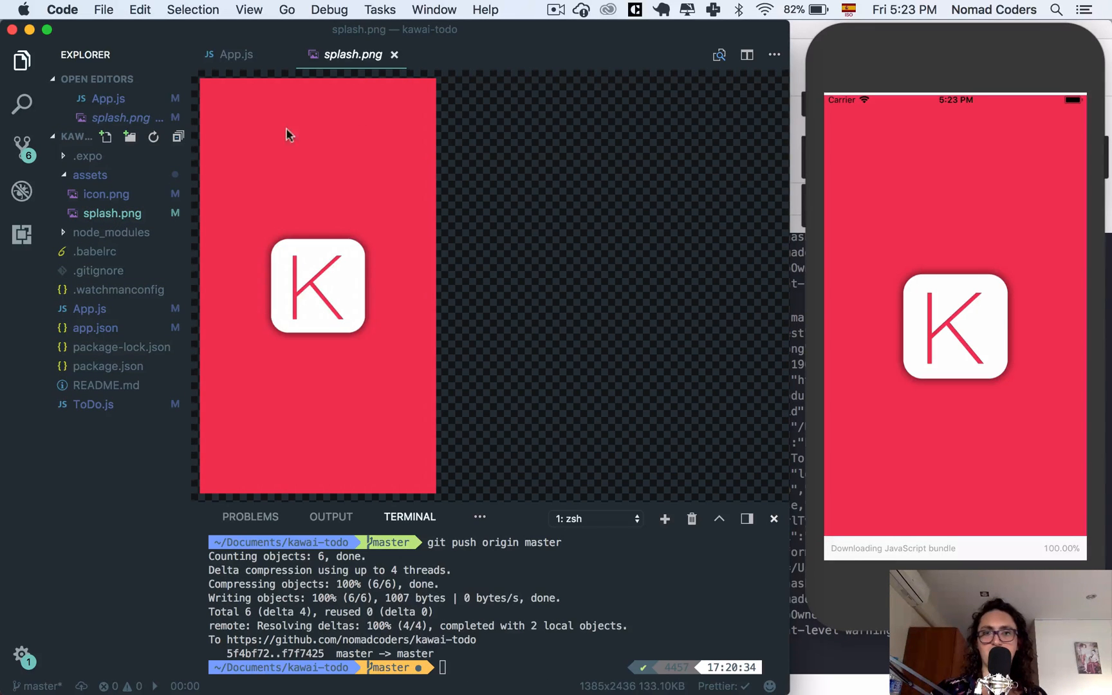
{"action": "left_click", "coordinate": [396, 54]}
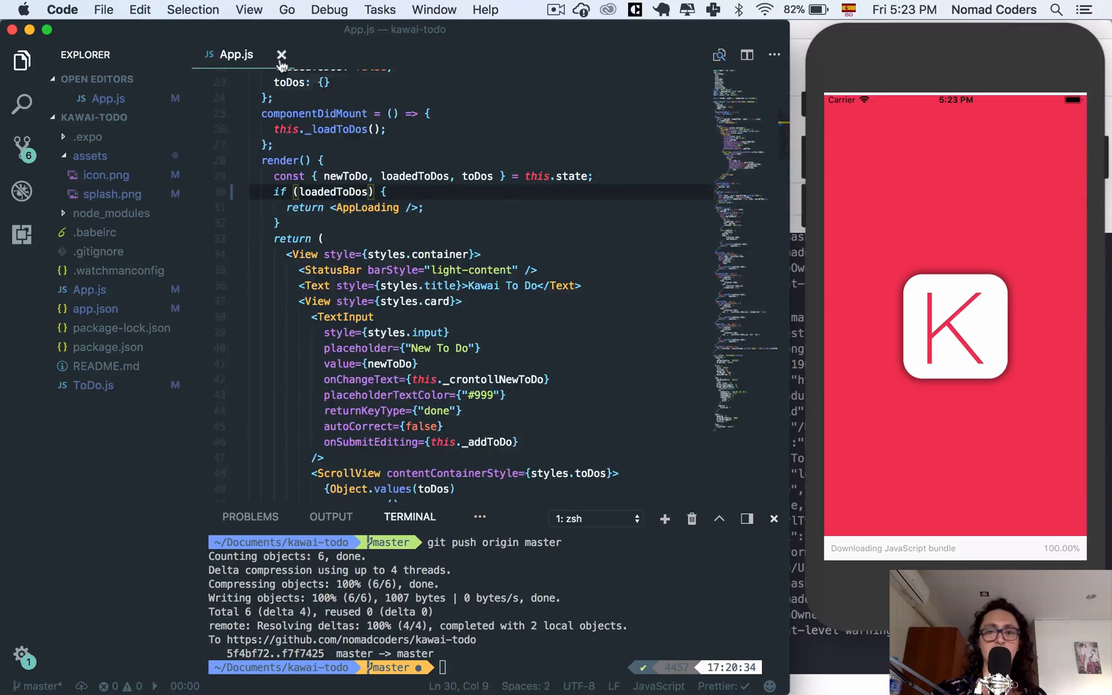
{"action": "left_click", "coordinate": [281, 55]}
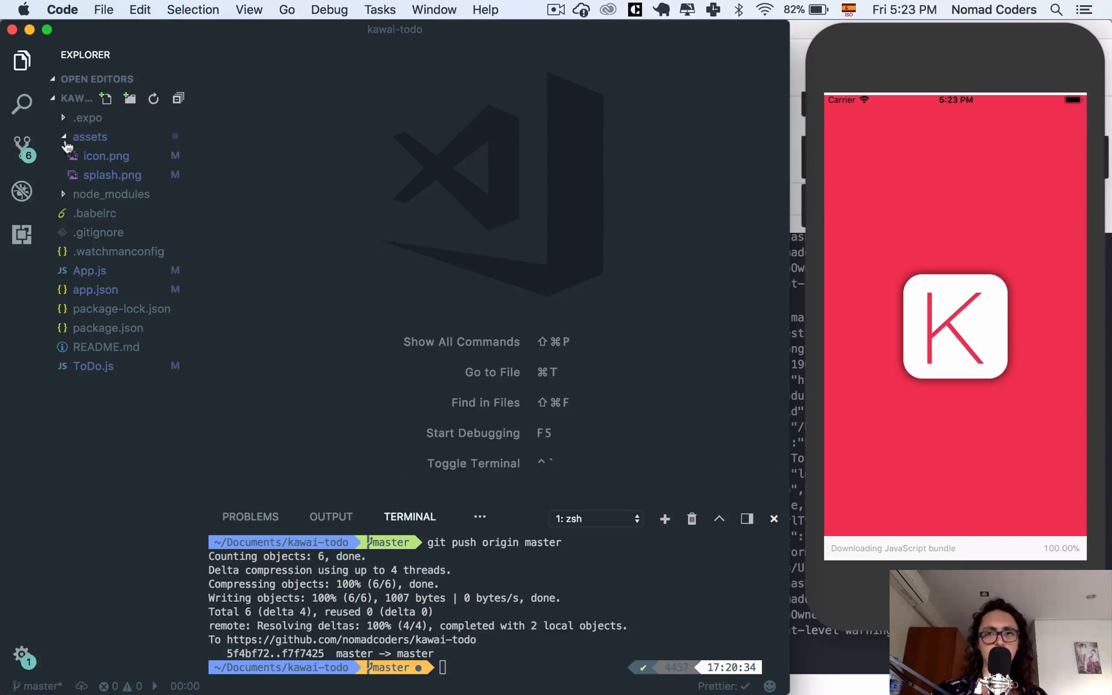
{"action": "left_click", "coordinate": [90, 136]}
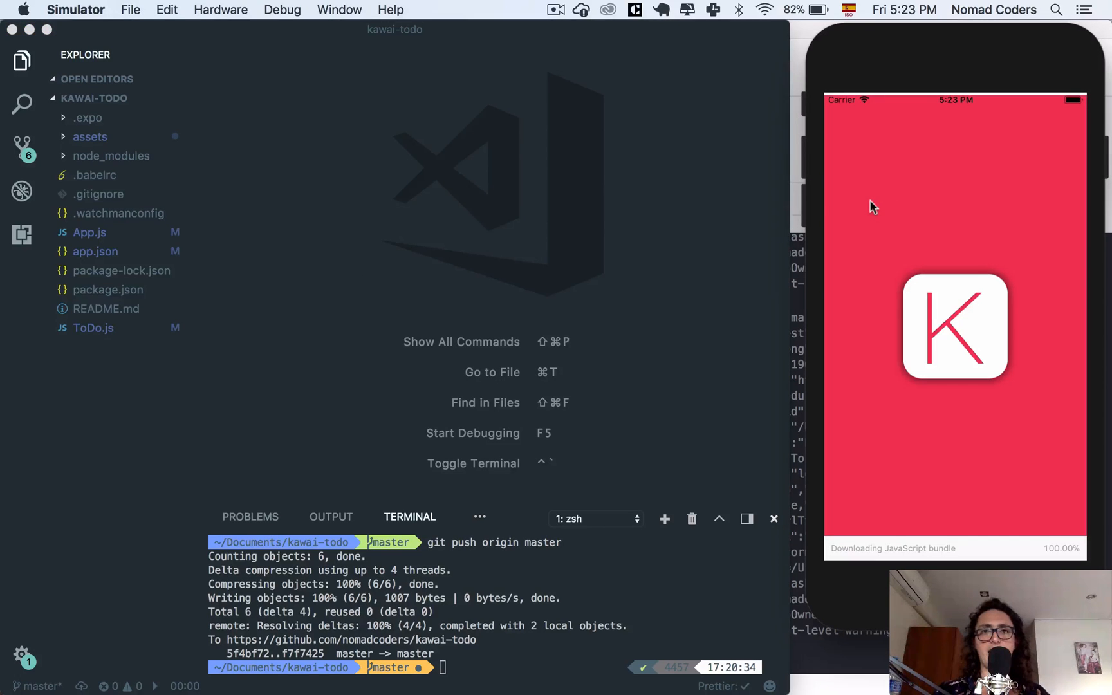
{"action": "mouse_move", "coordinate": [620, 176]}
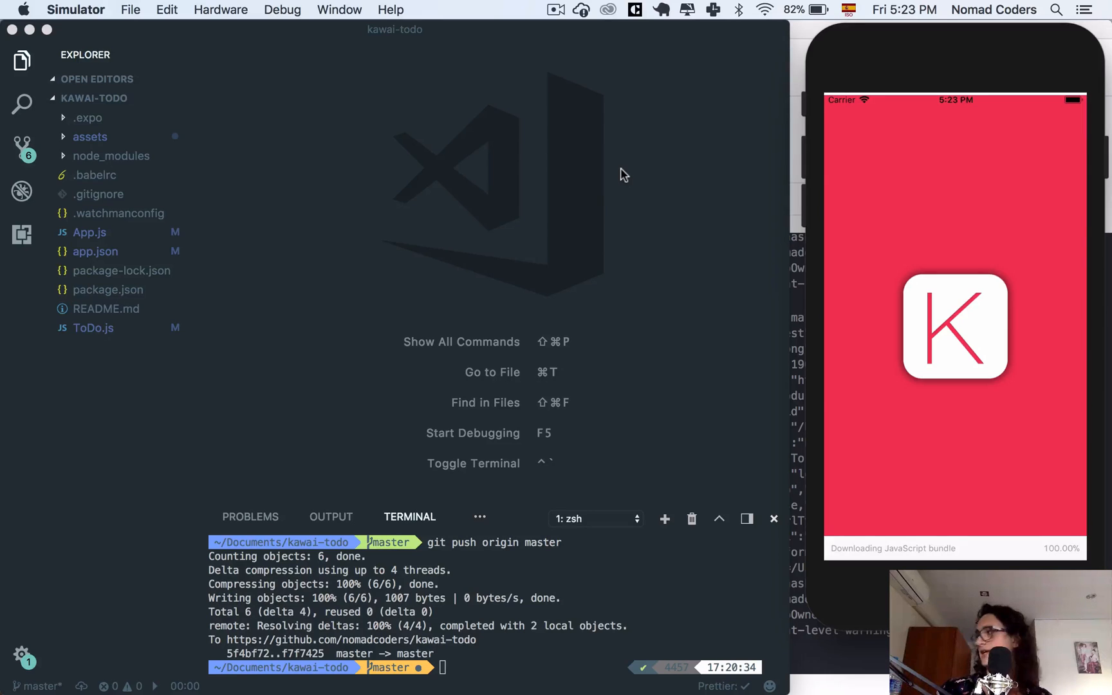
{"action": "type", "text": ".ap"}
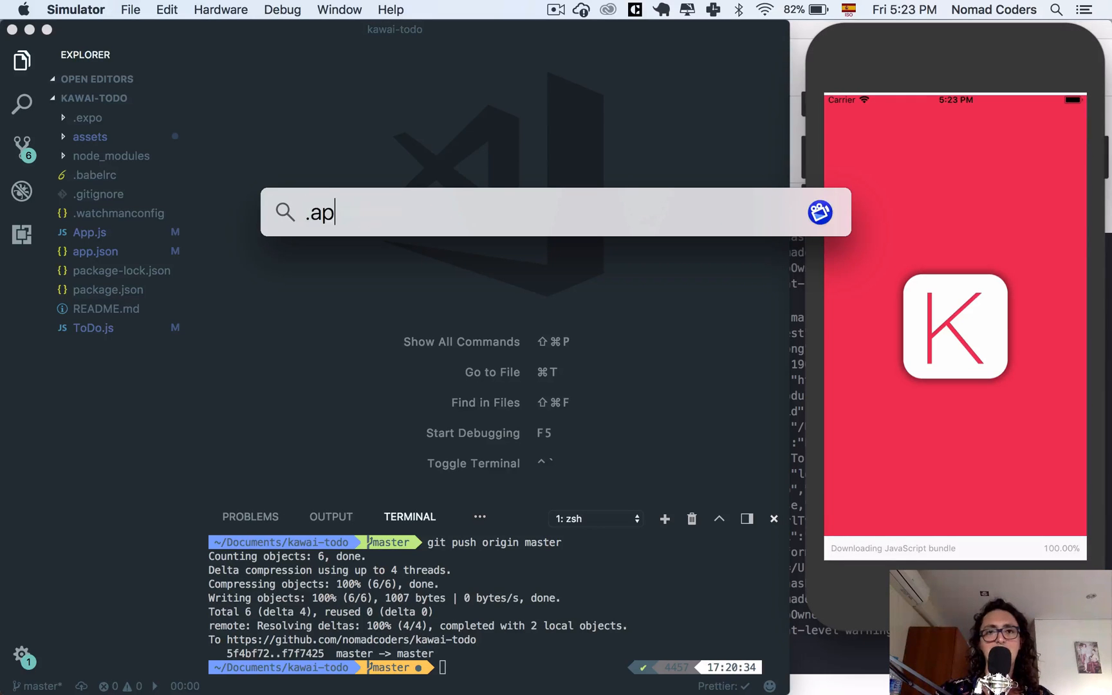
{"action": "key", "text": "Escape"}
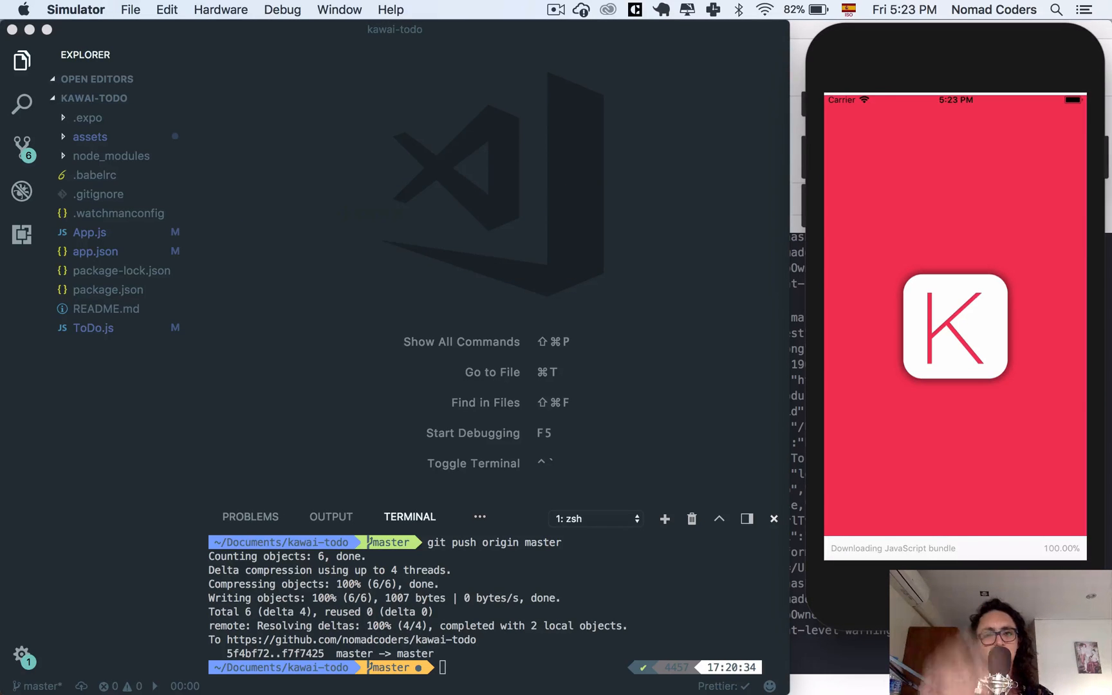